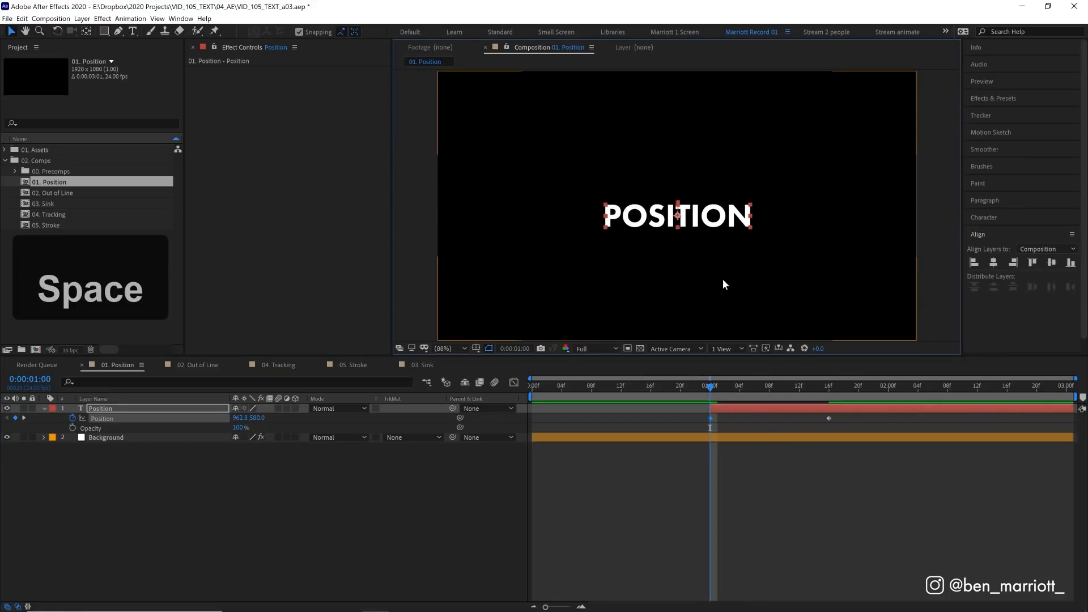
- Ease the POSITION text's Position keyframes and add Opacity keyframes over the same span
click(806, 386)
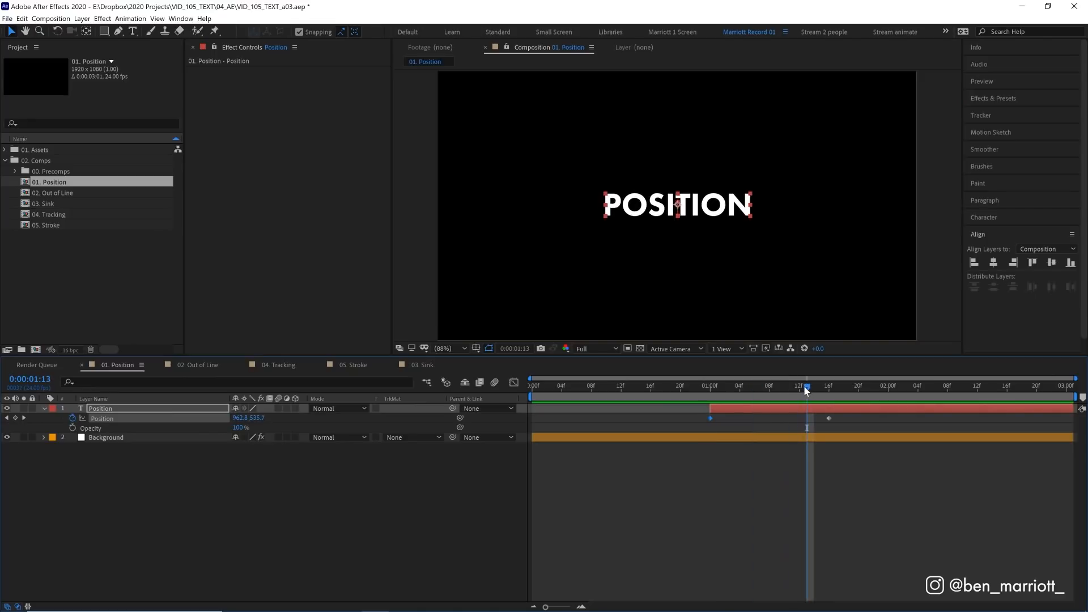
mouse_move(734, 417)
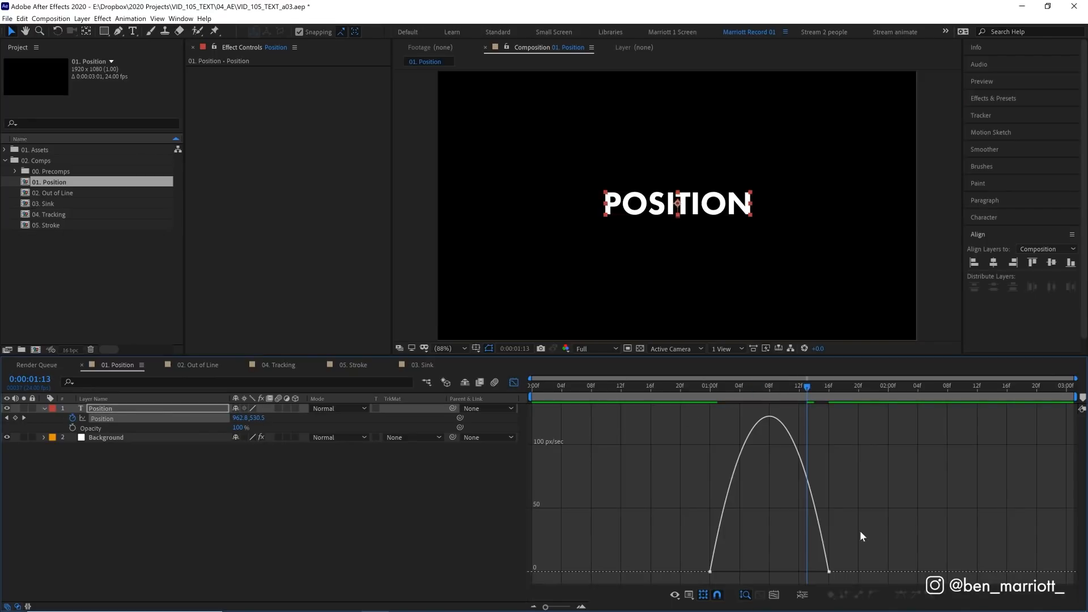
key(Shift+F9)
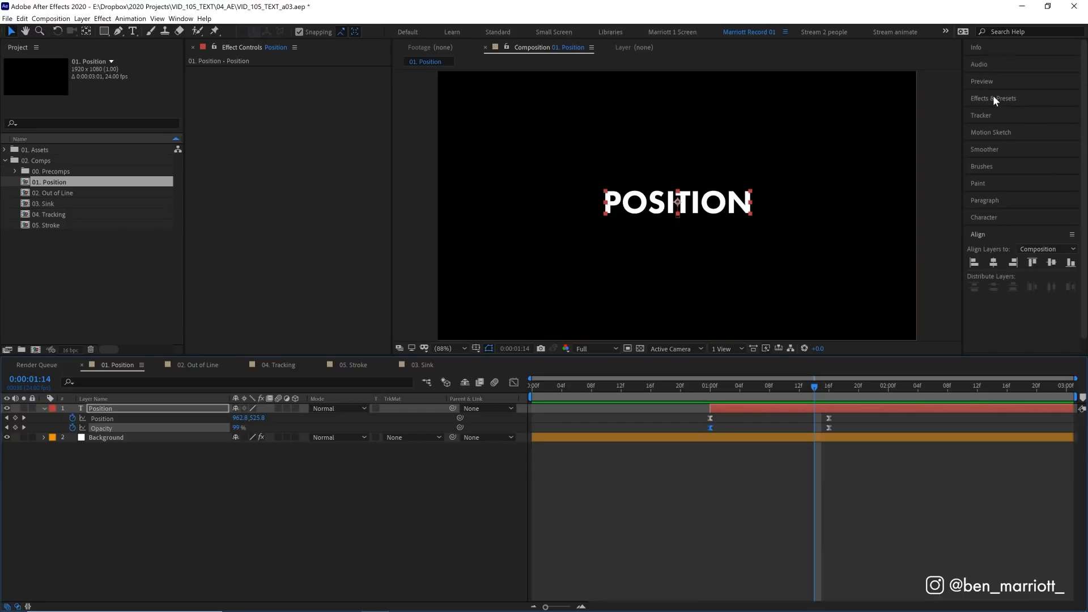
- Apply Fill to POSITION, keyframing Color from red at 1:00 to white at 1:08
text(fill)
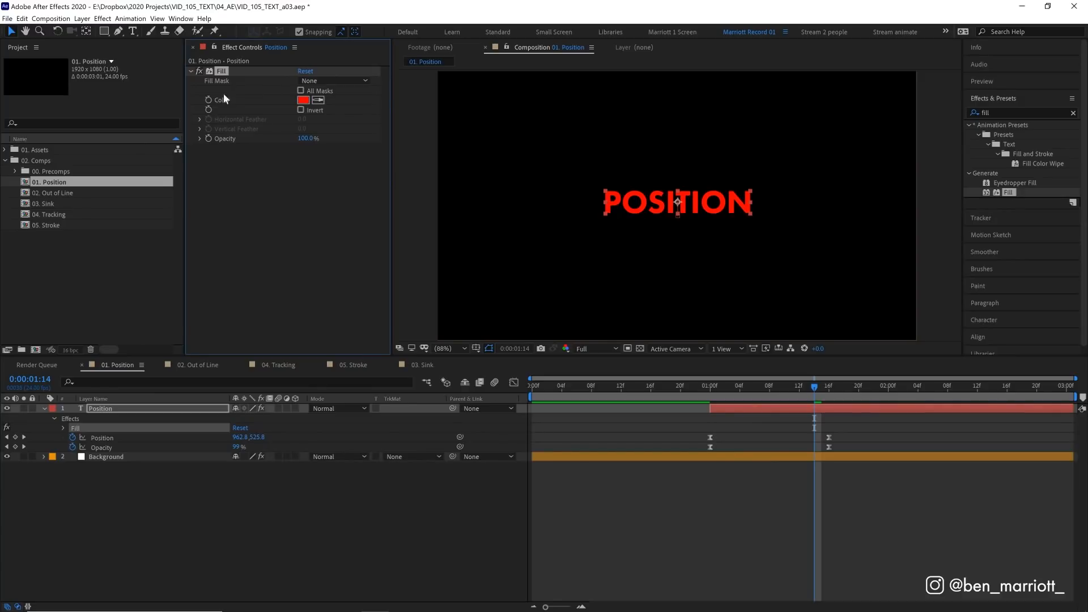
mouse_move(747, 364)
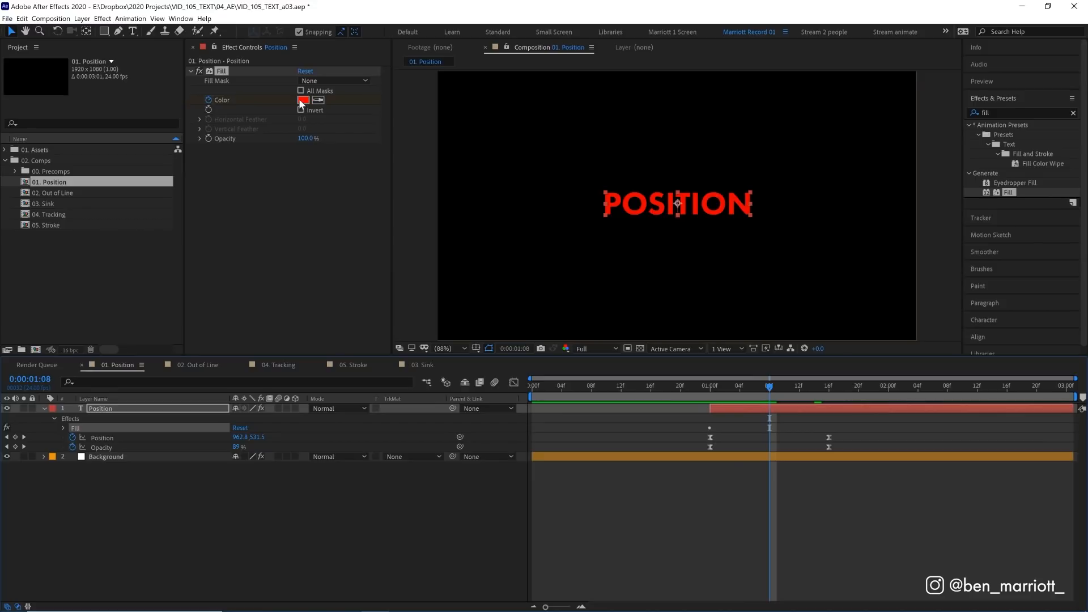
click(303, 100)
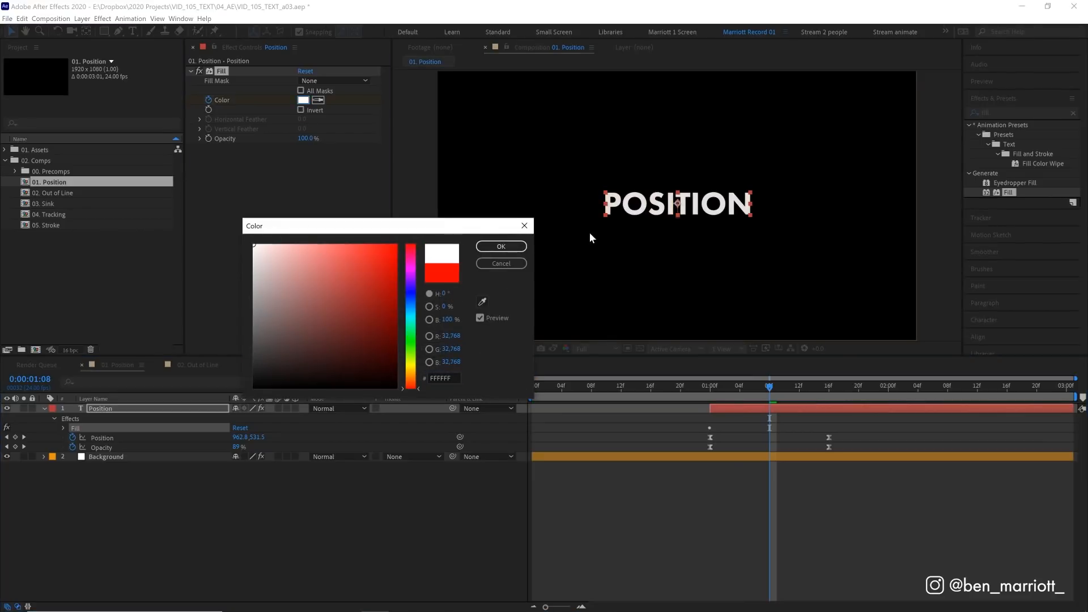
click(500, 264)
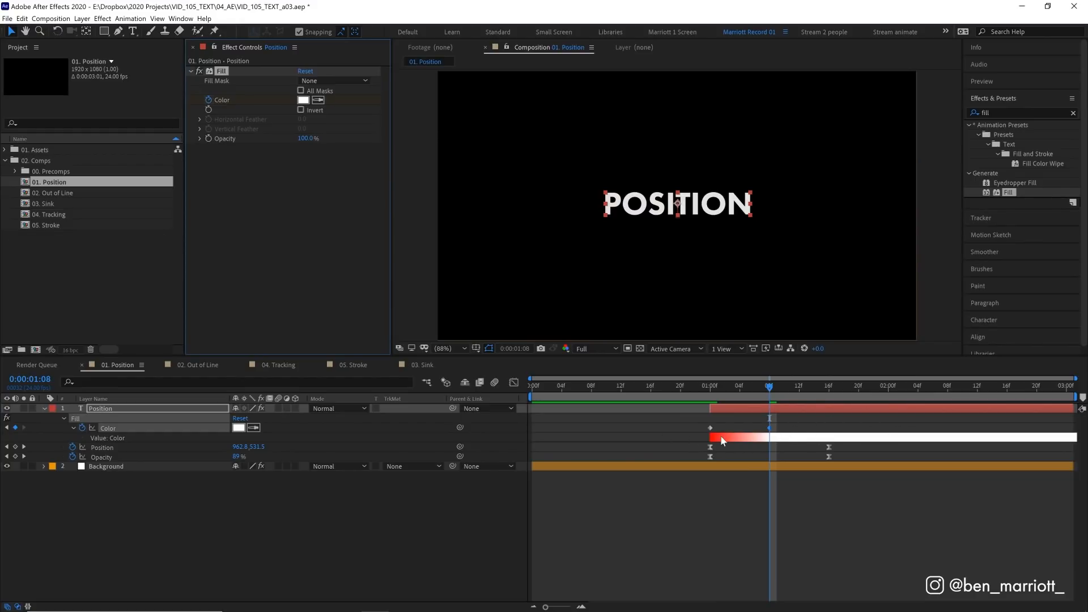
mouse_move(791, 434)
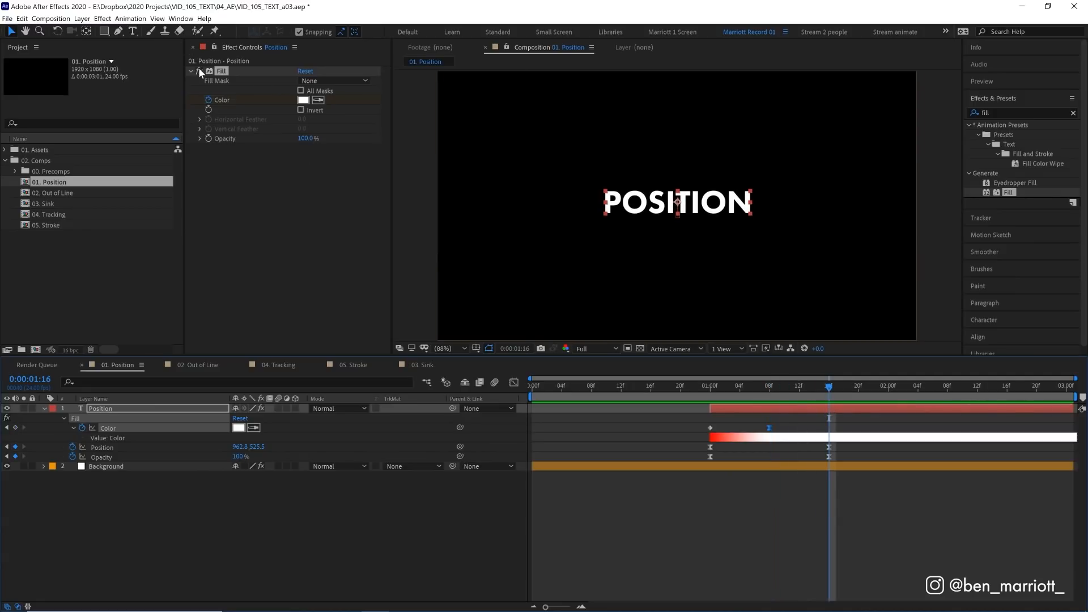
- Apply Gaussian Blur with Blurriness keyframed from 20 to 0, then scrub to preview
text(gaa)
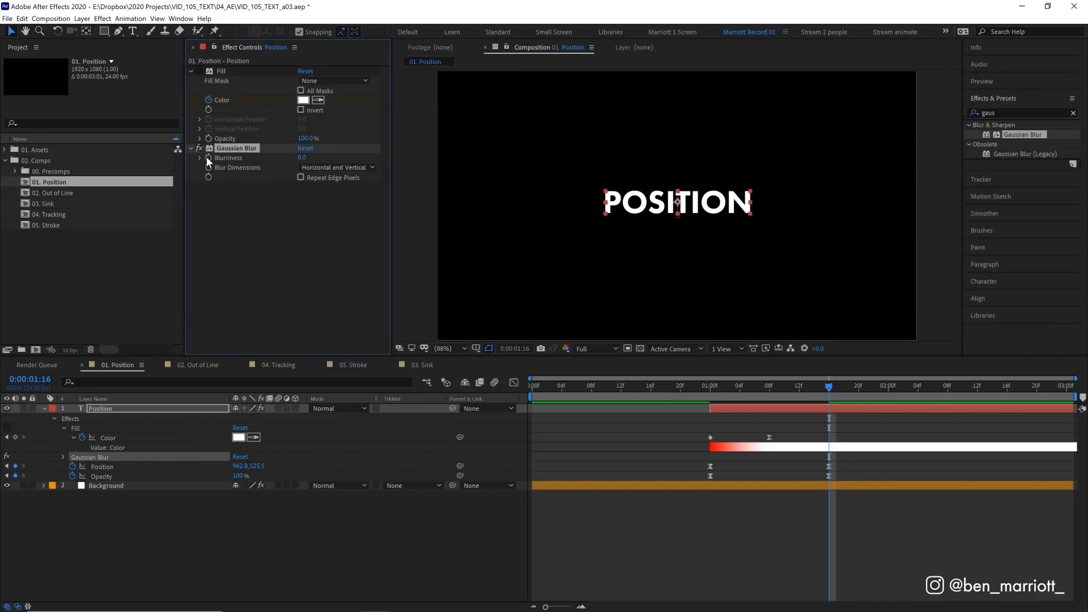
drag(827, 385, 710, 385)
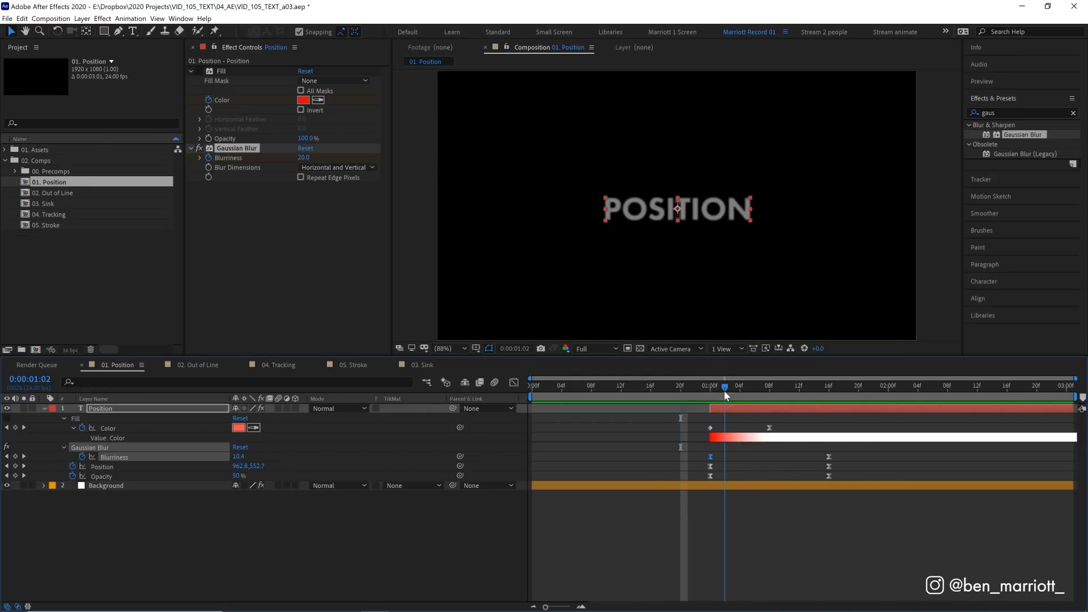
drag(724, 386, 761, 387)
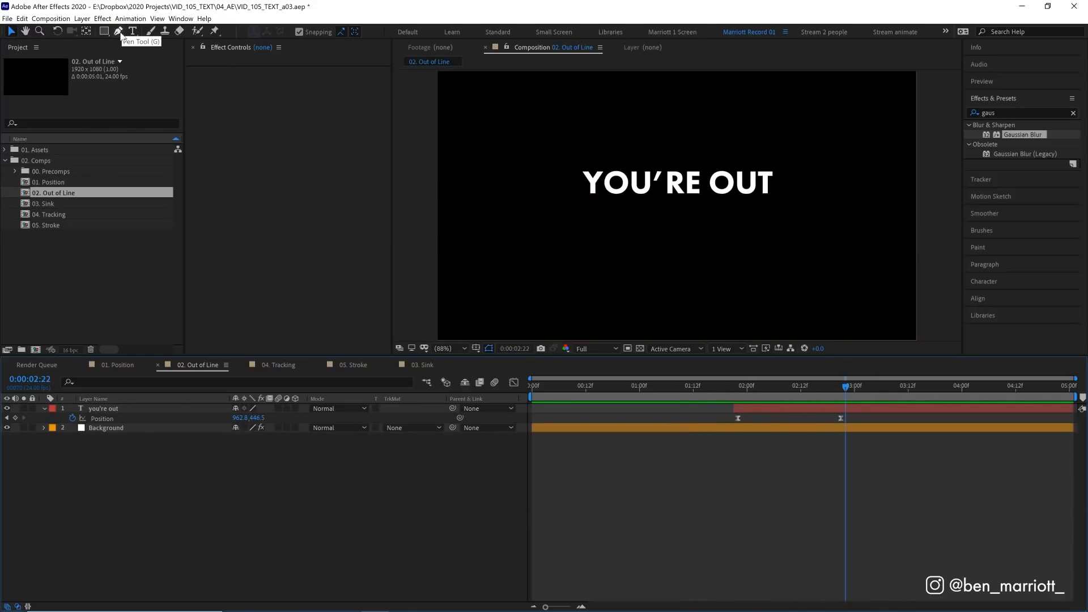
- Set up the Pen tool with a white 2 px stroke and no fill
click(340, 31)
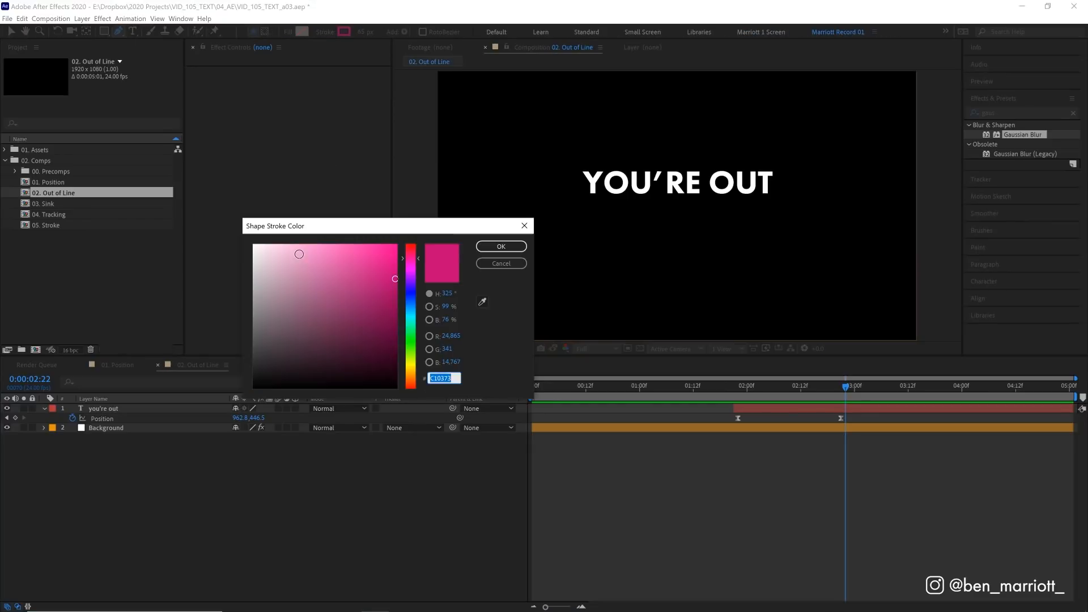
click(501, 246)
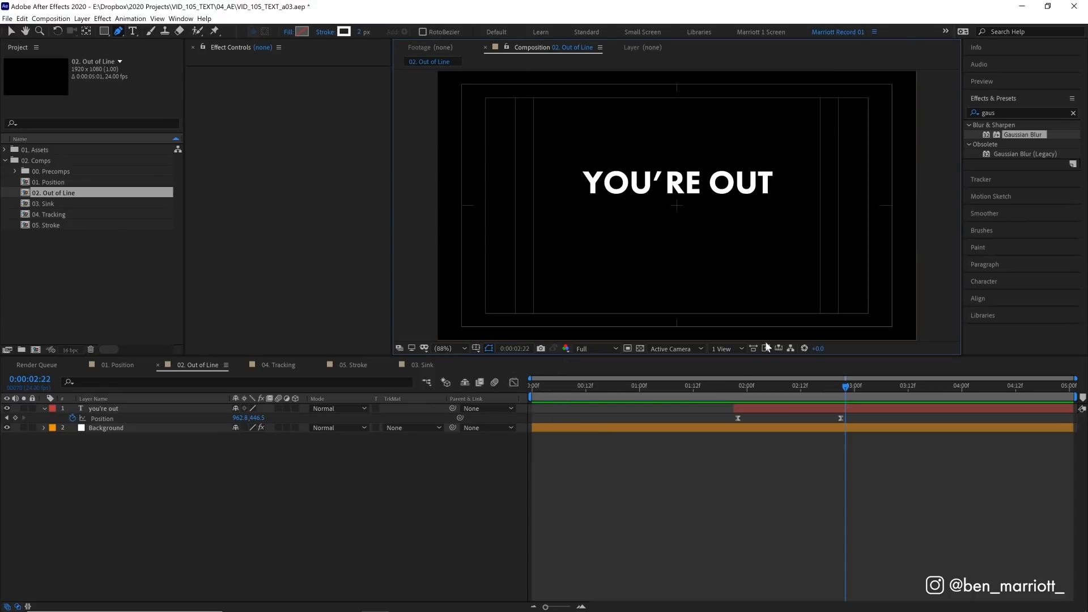
mouse_move(533, 210)
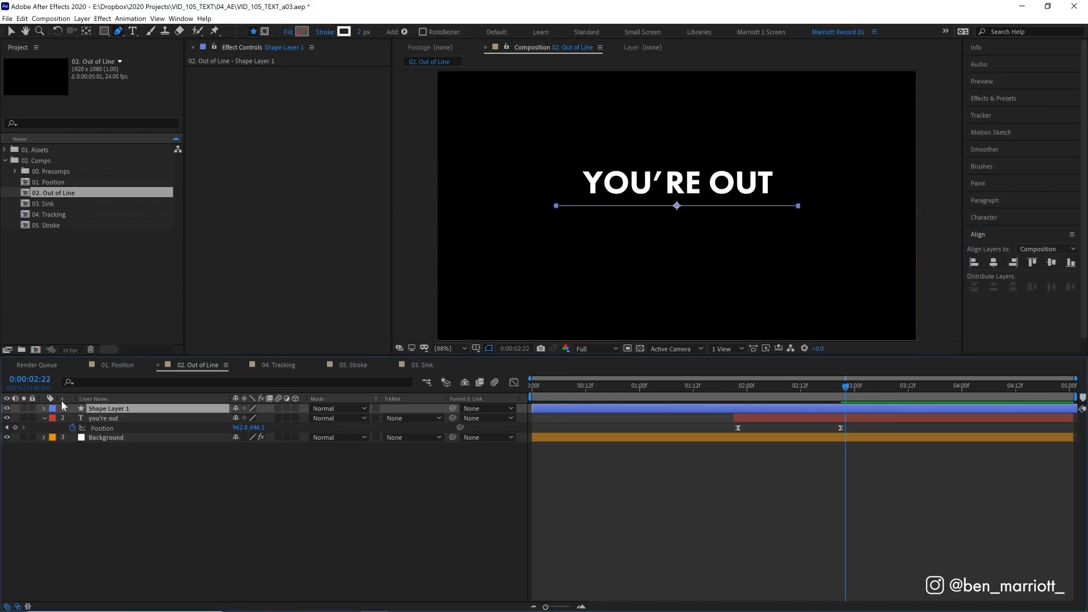
- Add Trim Paths to the shape layer and rename it Line
click(44, 408)
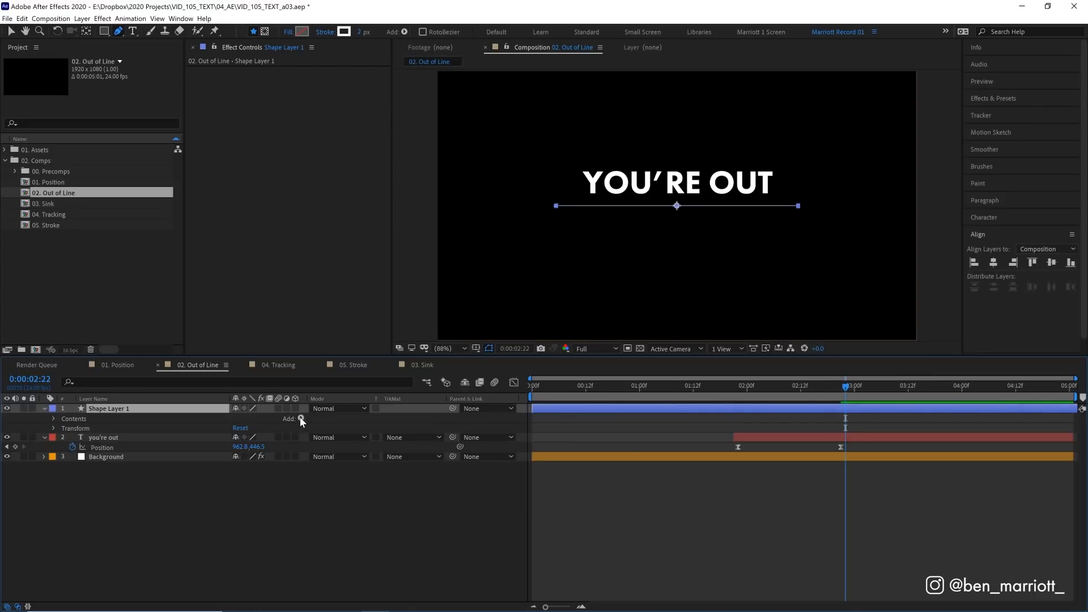
click(300, 419)
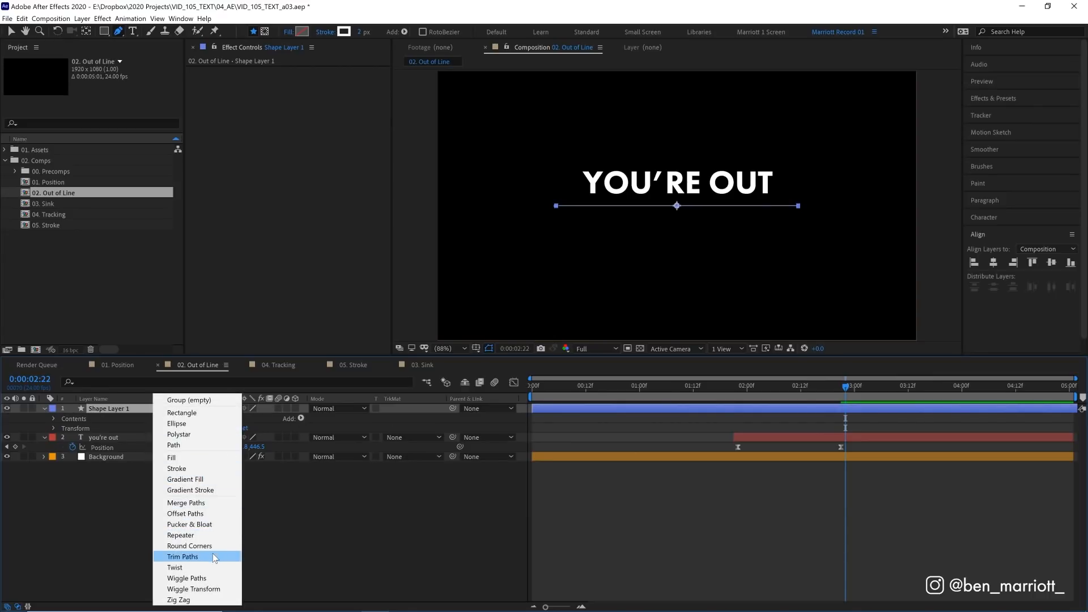
click(183, 556)
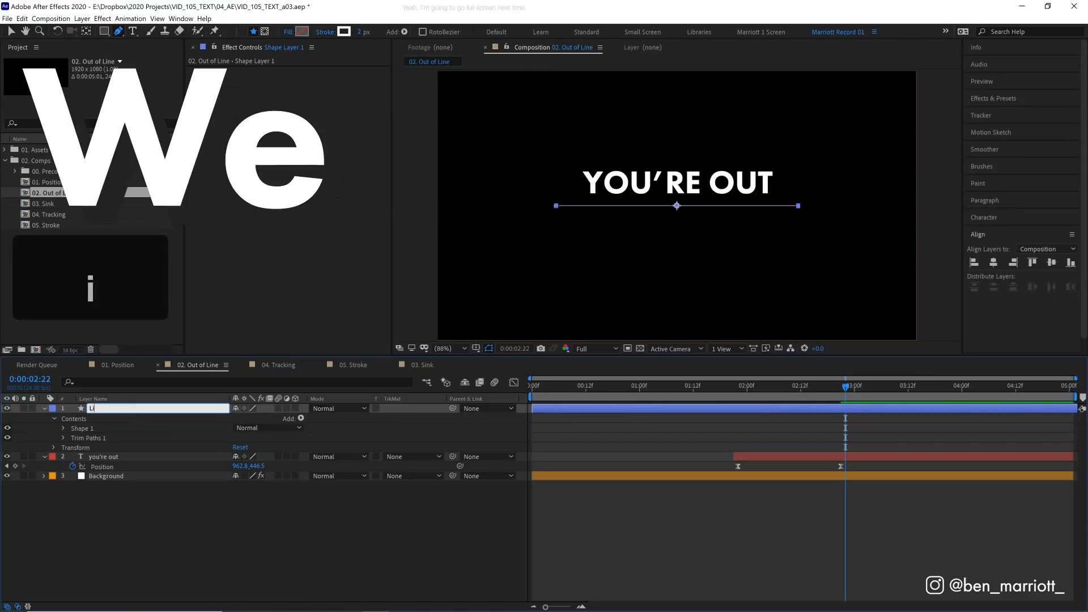
text(Line)
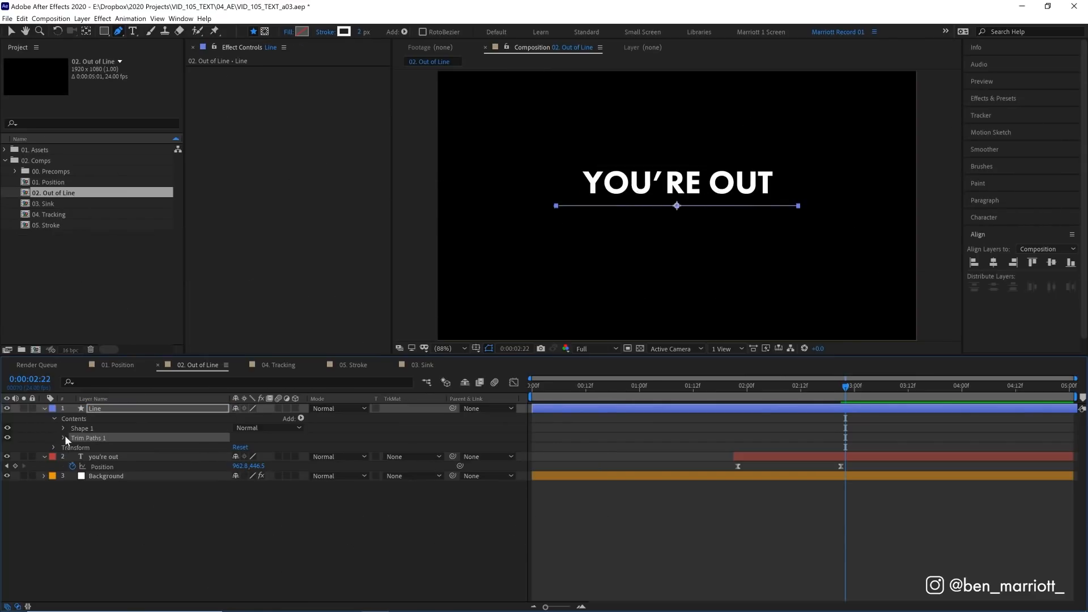
- Keyframe the Trim Paths Start and End and check them in the Graph Editor
click(53, 437)
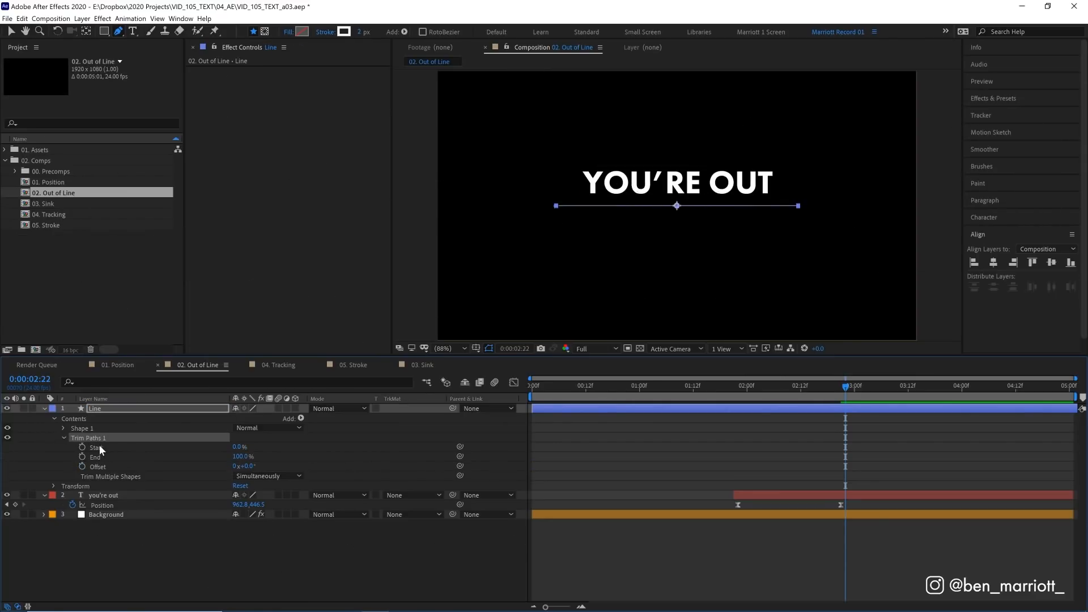
mouse_move(521, 196)
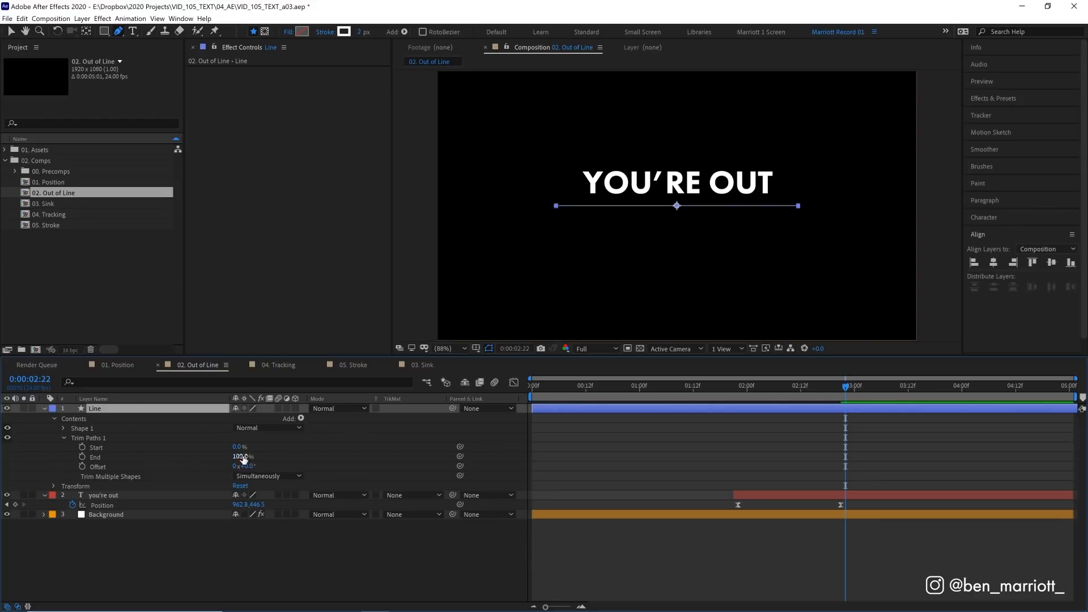
drag(242, 457, 198, 459)
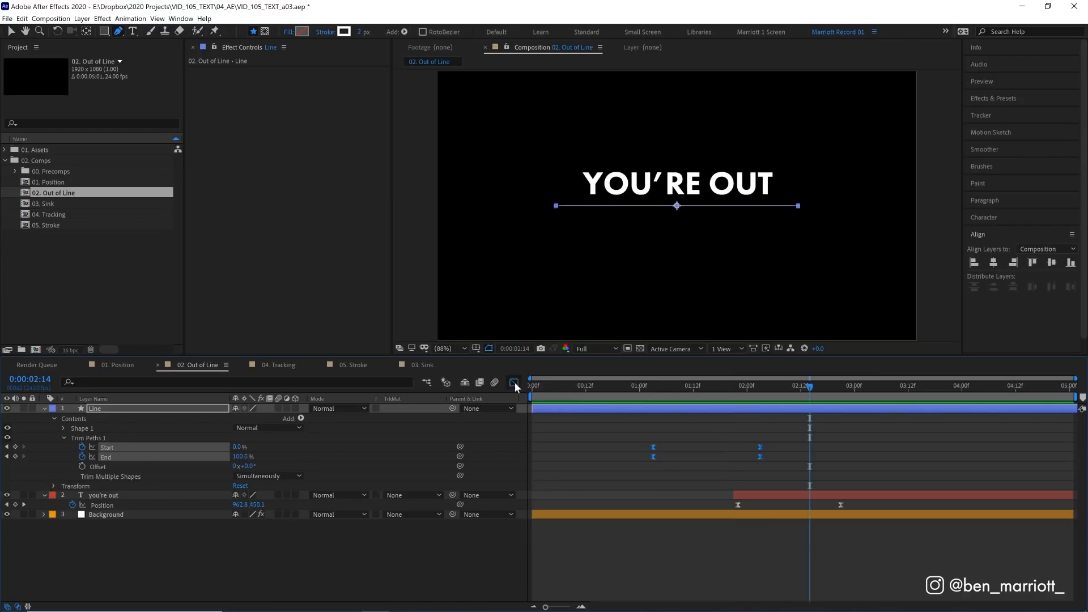
click(513, 382)
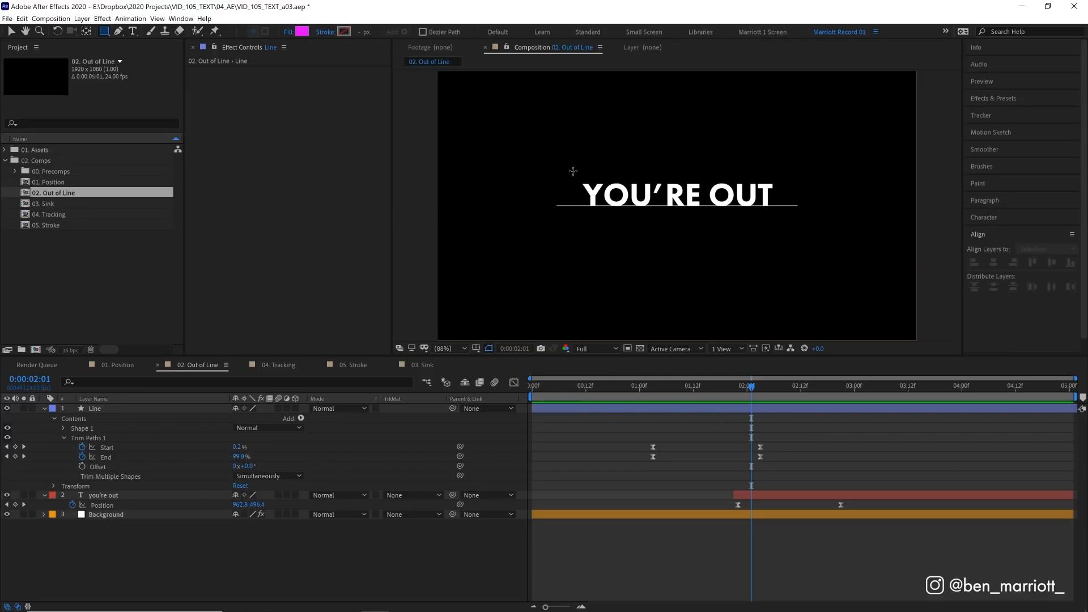
- Draw a magenta rectangle over YOU'RE OUT, name it Matte, and select the text layer
drag(548, 146, 752, 182)
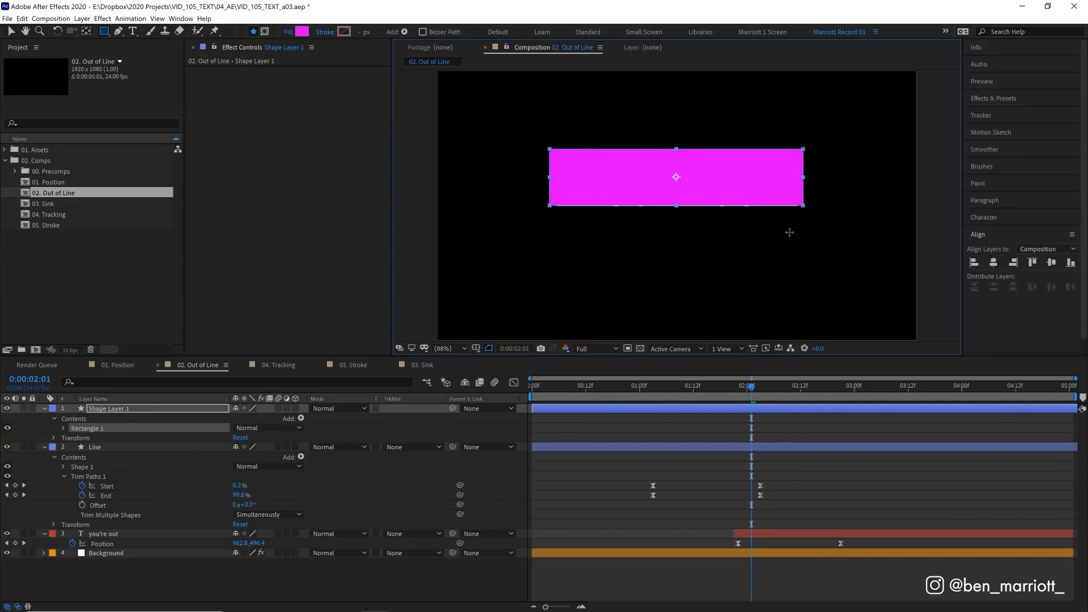
text(Ma)
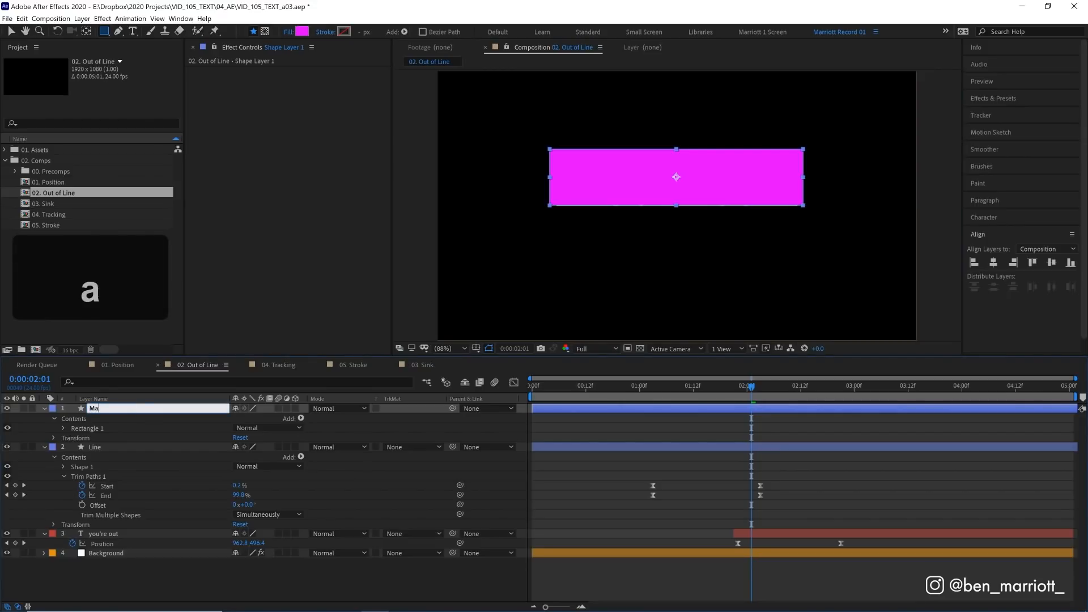
text(Matte)
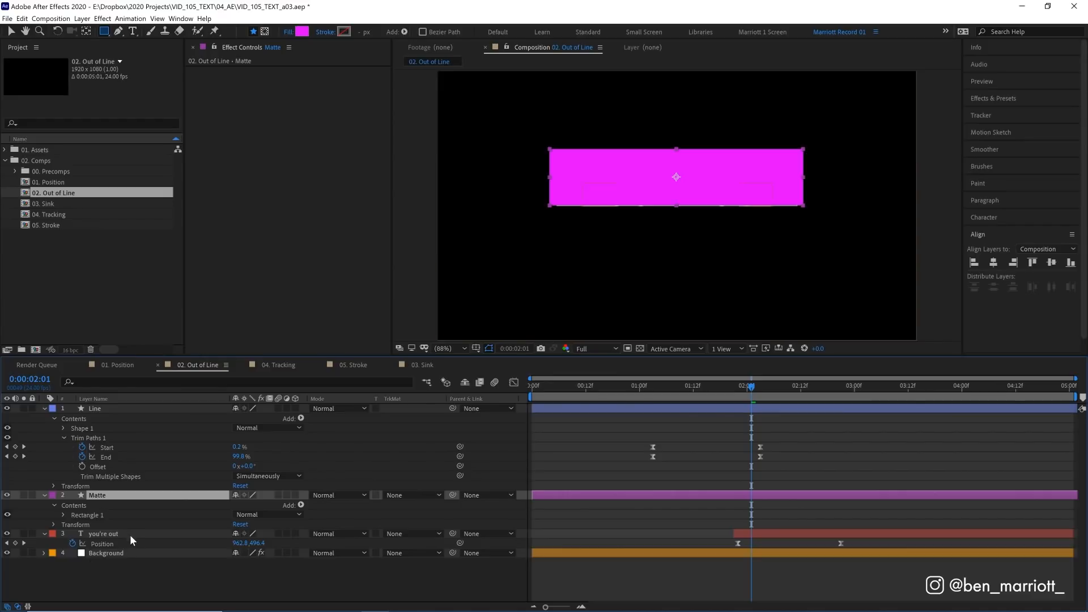
click(103, 533)
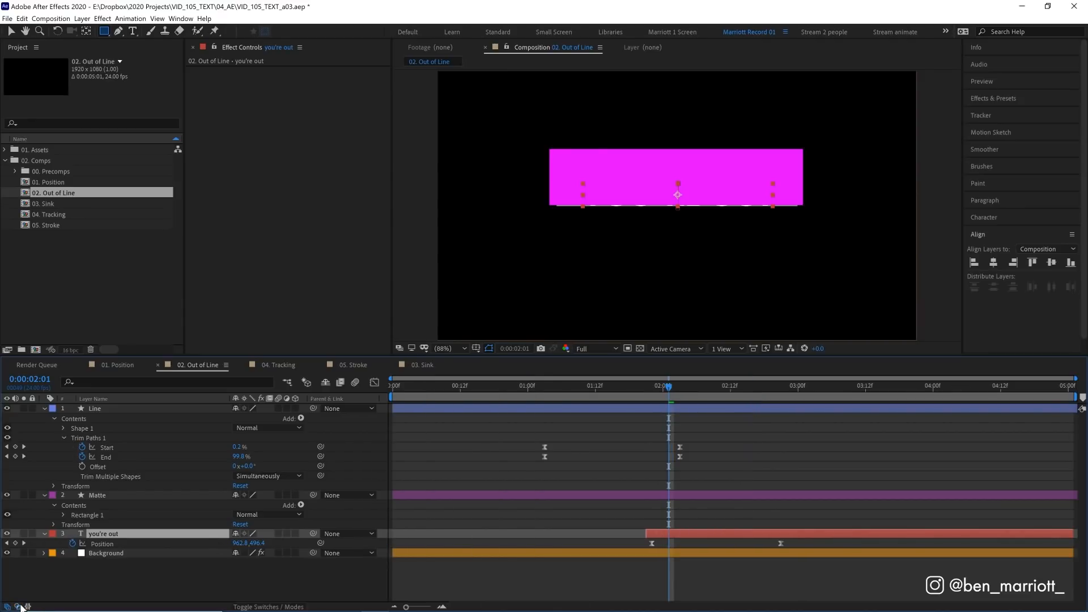
- Set you're out's TrkMat to Alpha Matte "Matte", shift the layer earlier, and scrub to preview
click(407, 533)
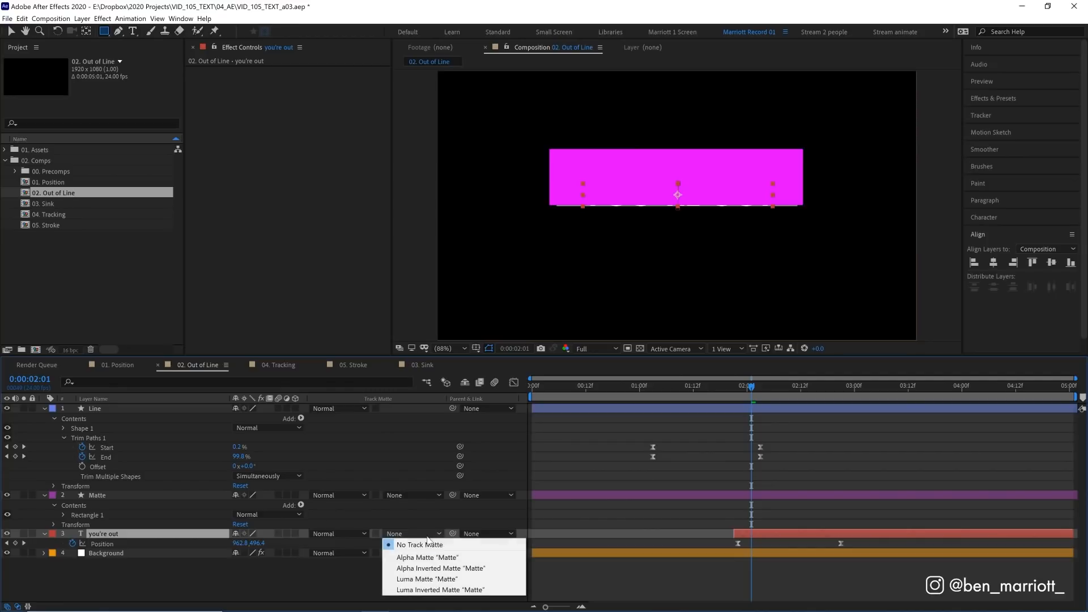
click(427, 557)
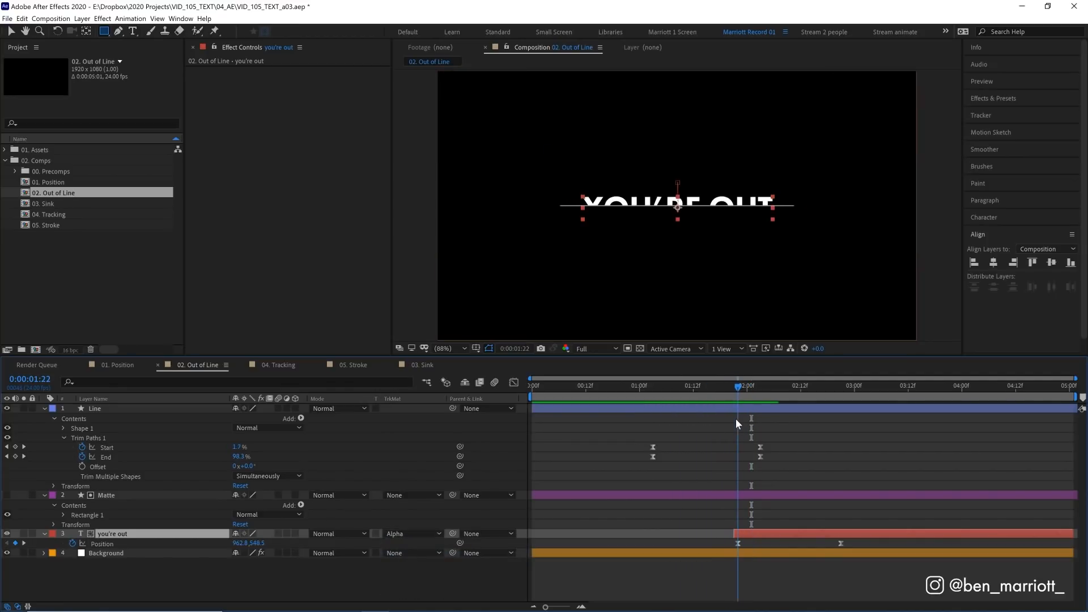
click(105, 495)
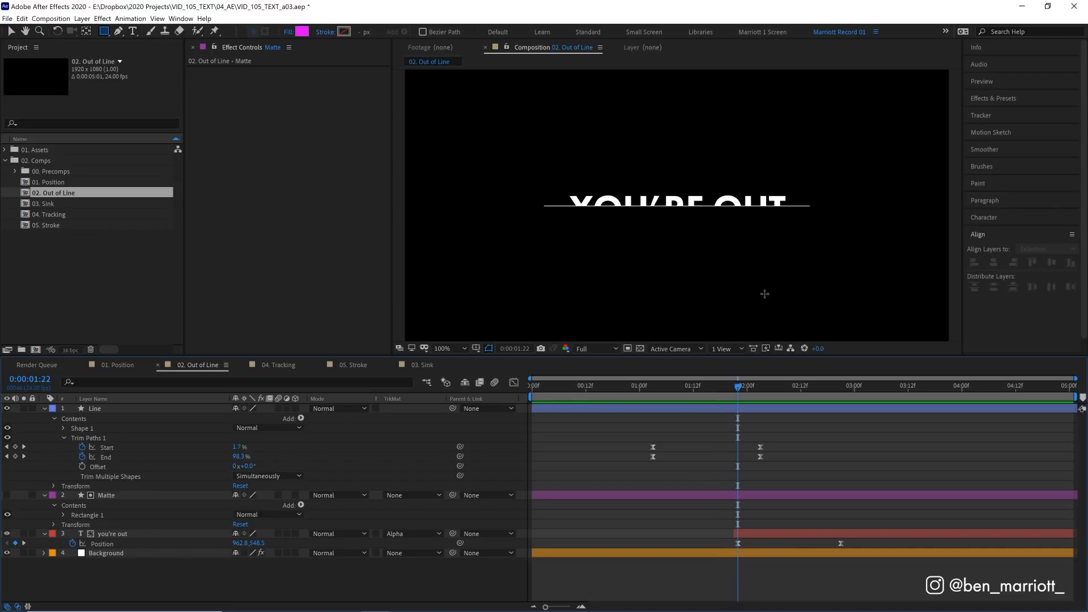
click(111, 533)
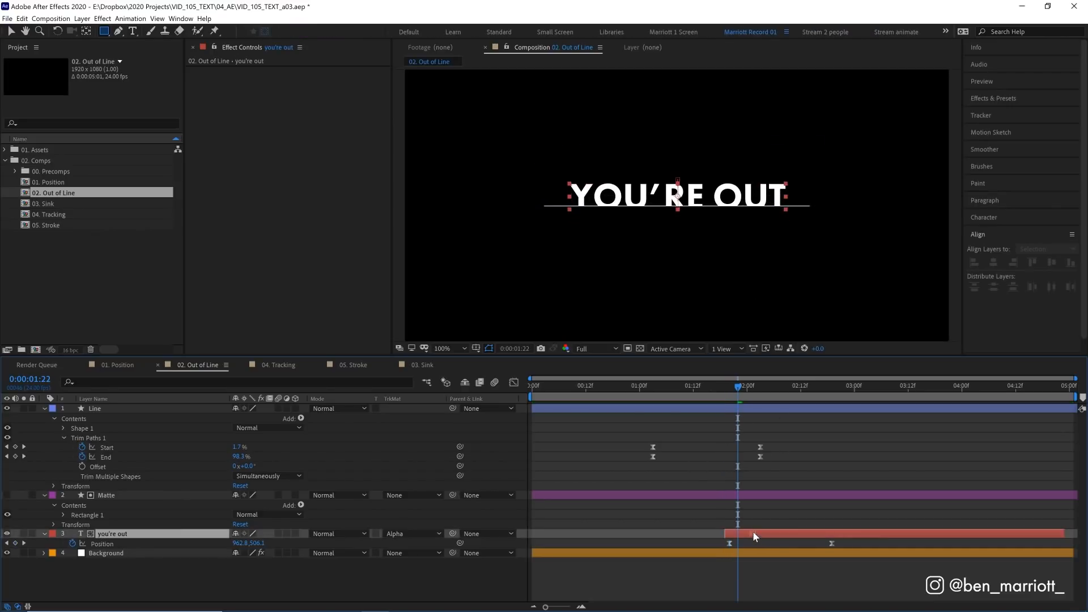
drag(738, 385, 707, 385)
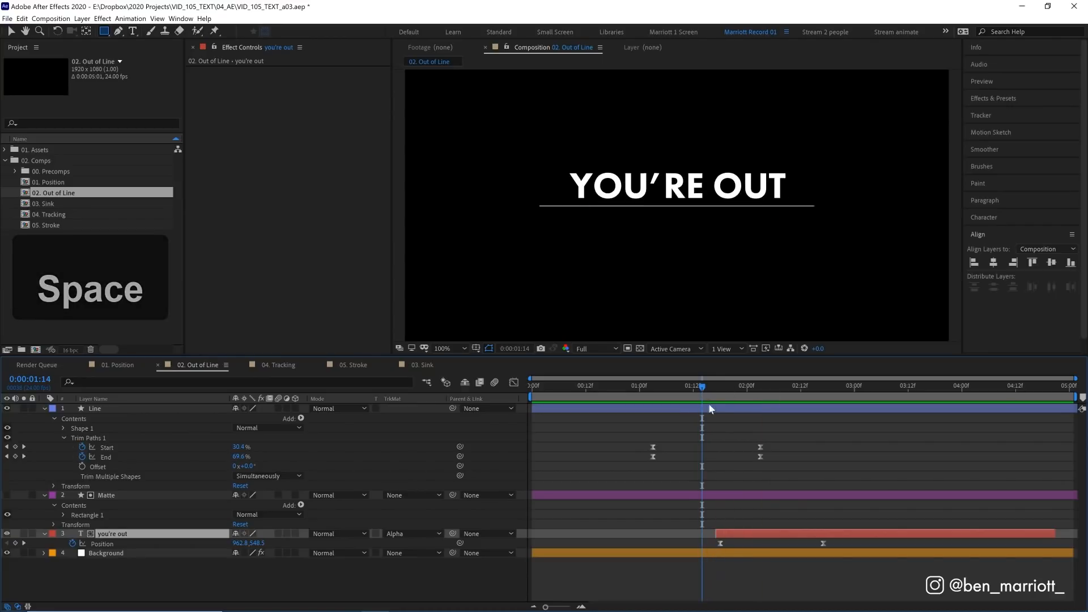
drag(702, 385, 670, 386)
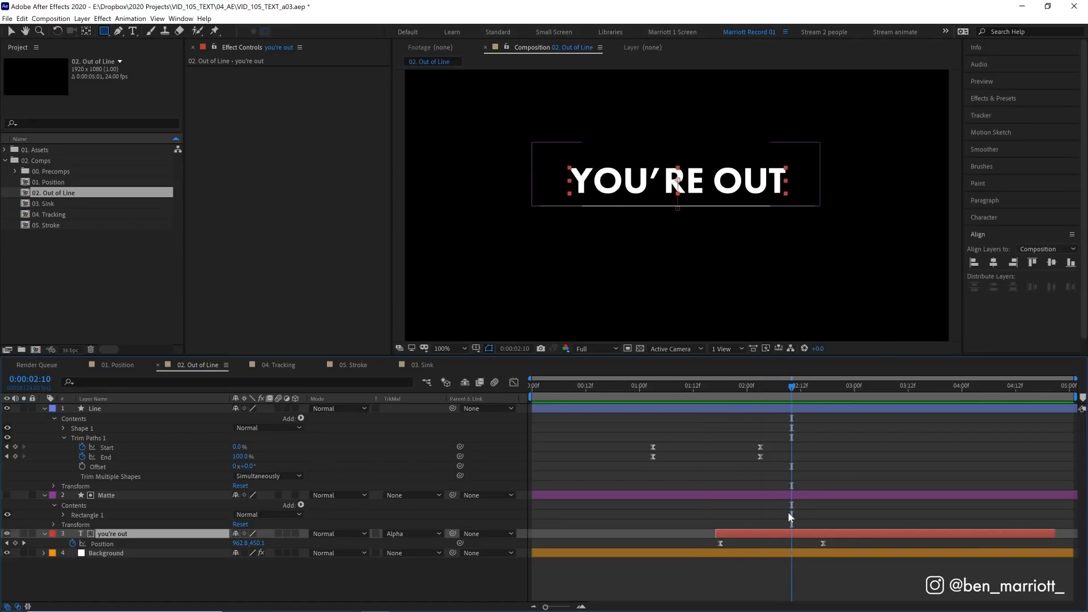
- Duplicate the matte and text, set the copy to Alpha Inverted Matte "Matte 2", reading OF LINE
key(shift+space)
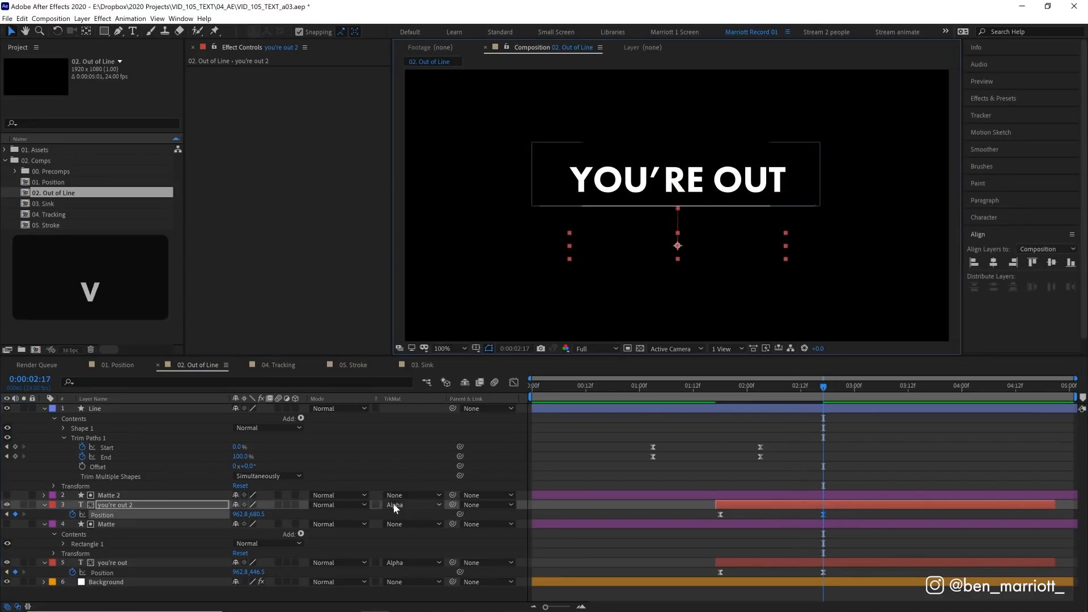
click(410, 504)
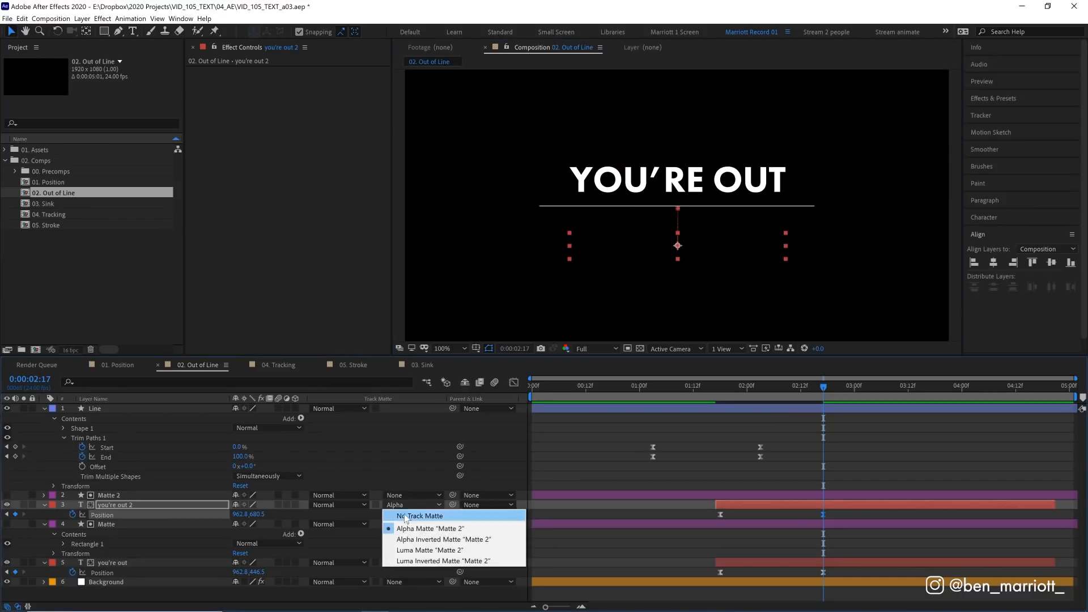
click(443, 539)
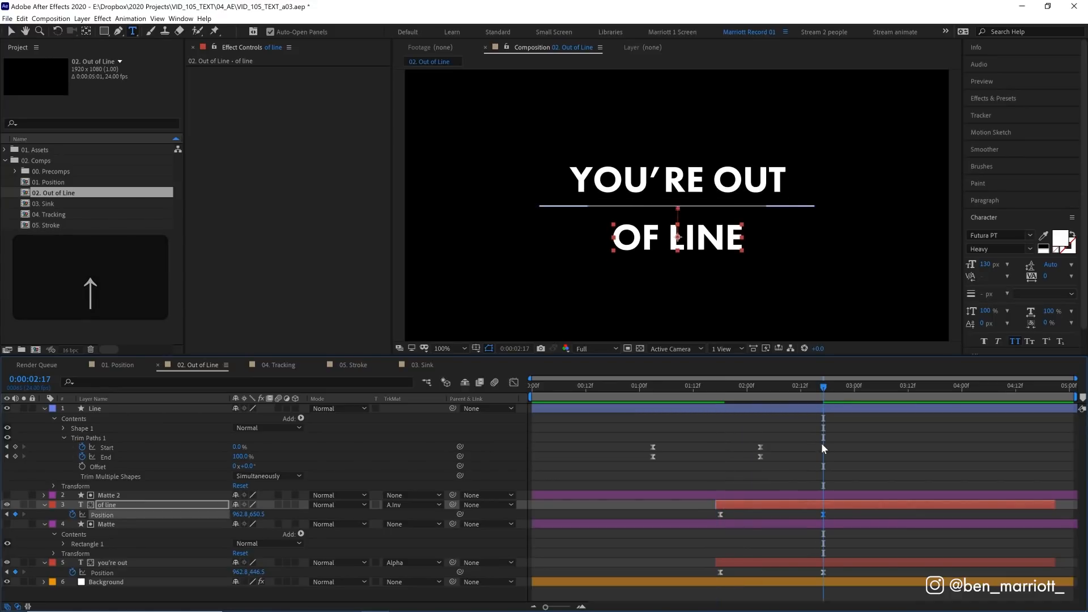
- Switch to the 03. Sink composition tab
click(701, 386)
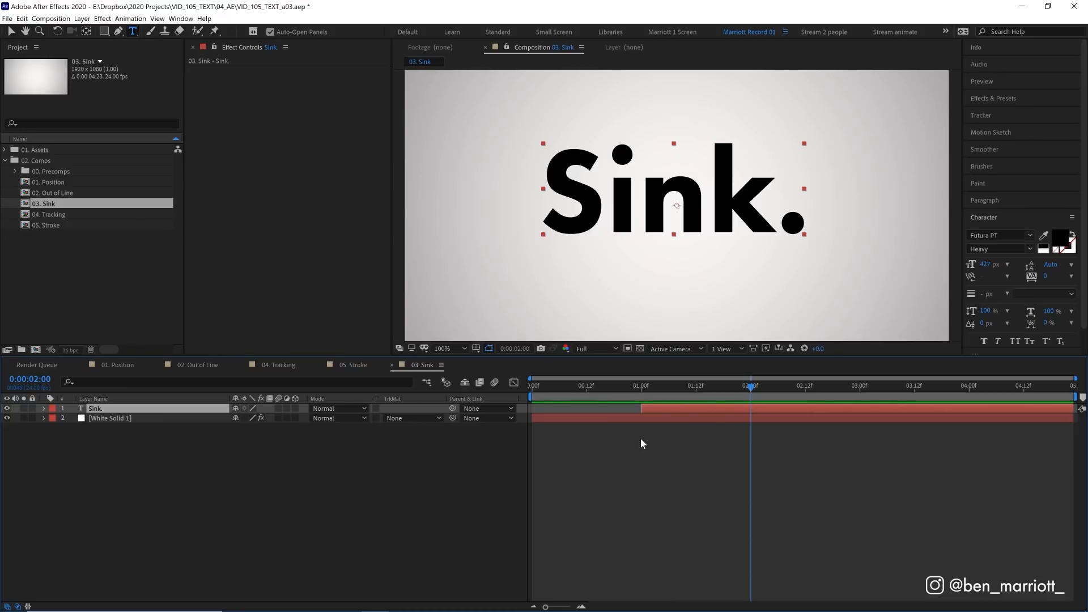
- Steepen the Sink. Scale curve's first keyframe influence in the Graph Editor and play it back
click(804, 388)
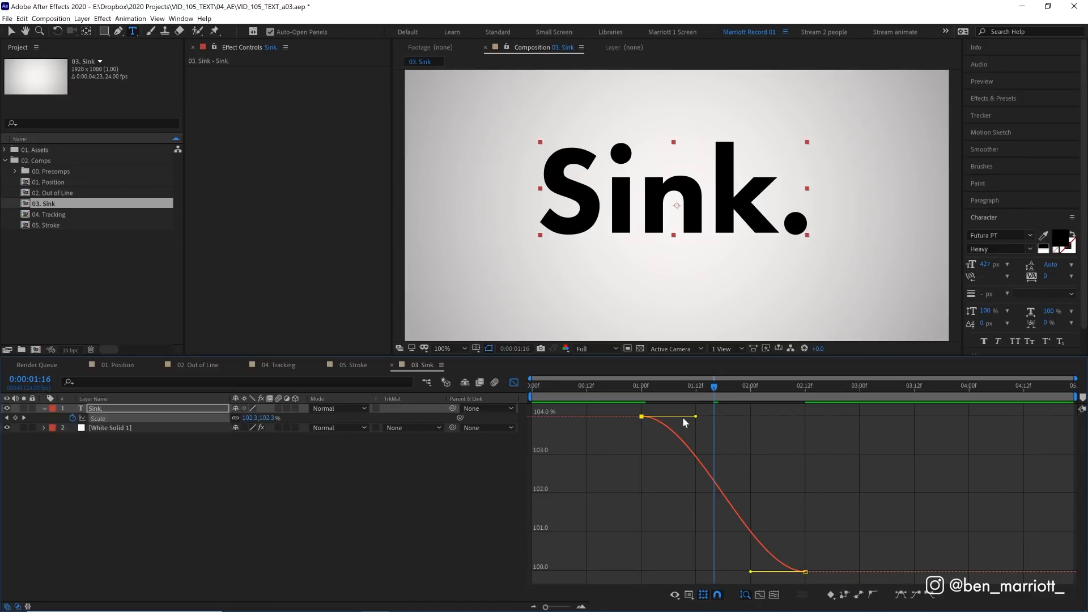
drag(694, 417, 638, 573)
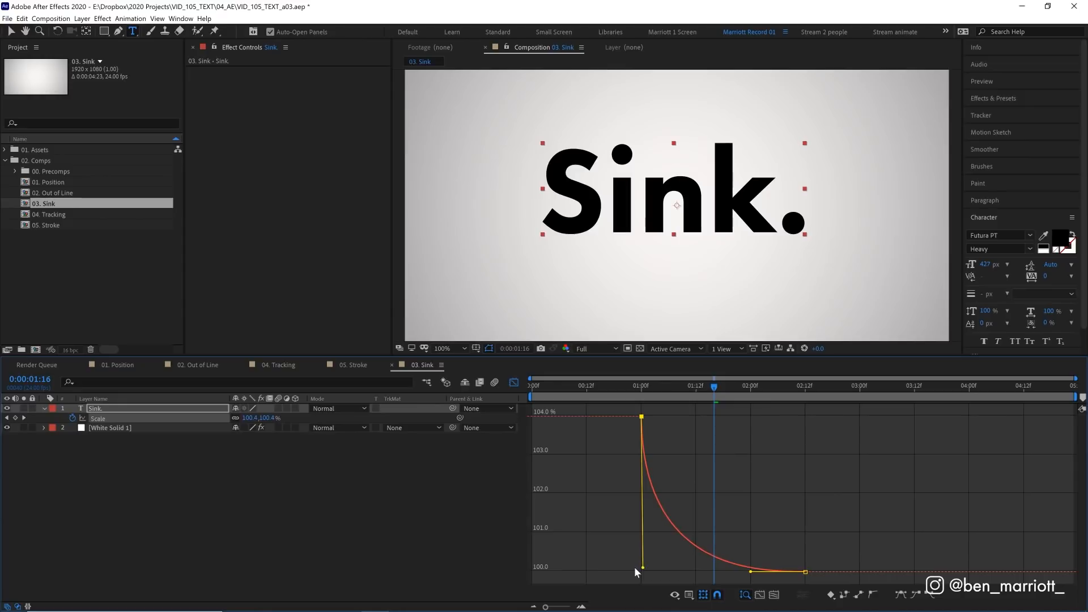
key(shift+space)
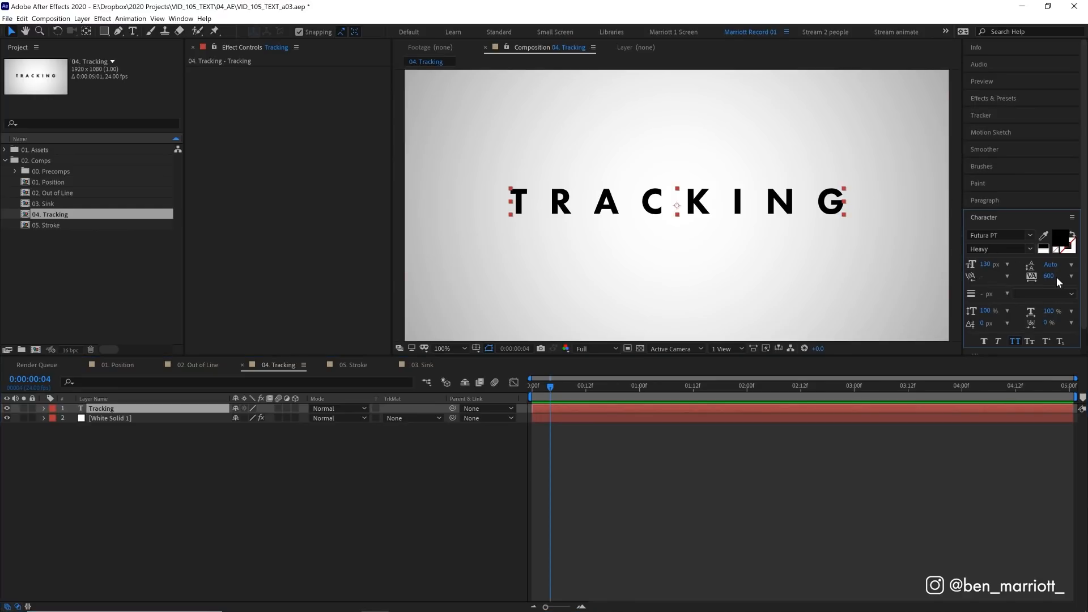
- Set the TRACKING text's letter tracking to 600 and select the Tracking layer
drag(1051, 275, 1021, 275)
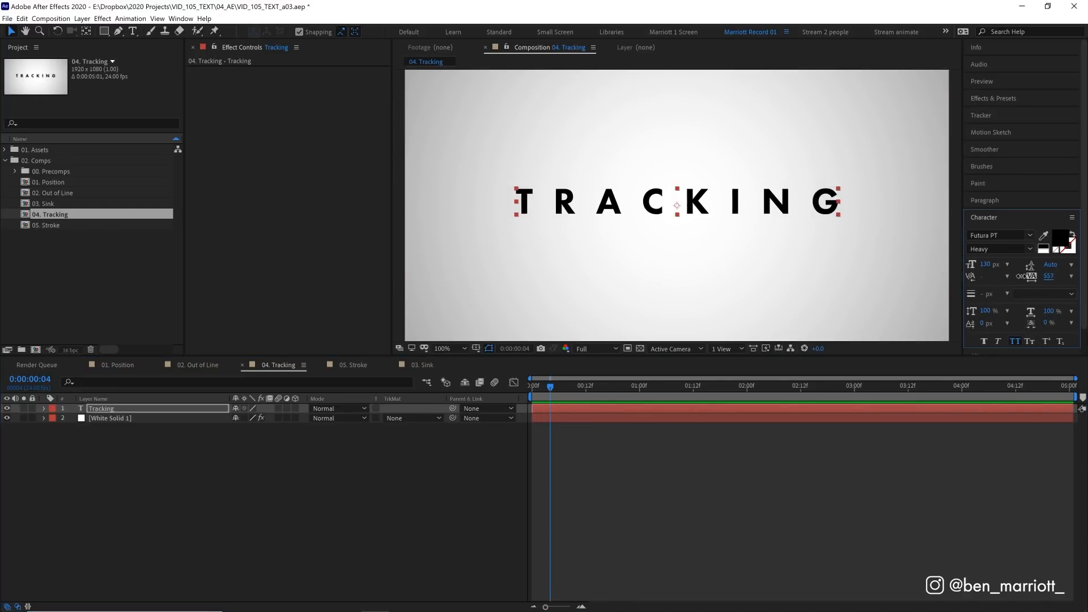
click(1049, 276)
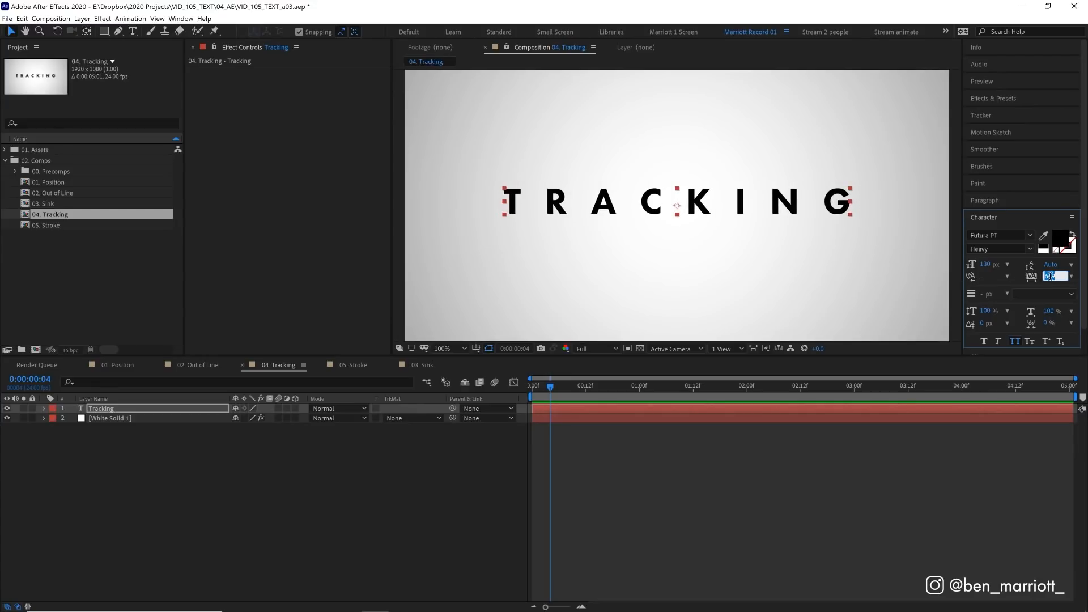
text(600)
key(Enter)
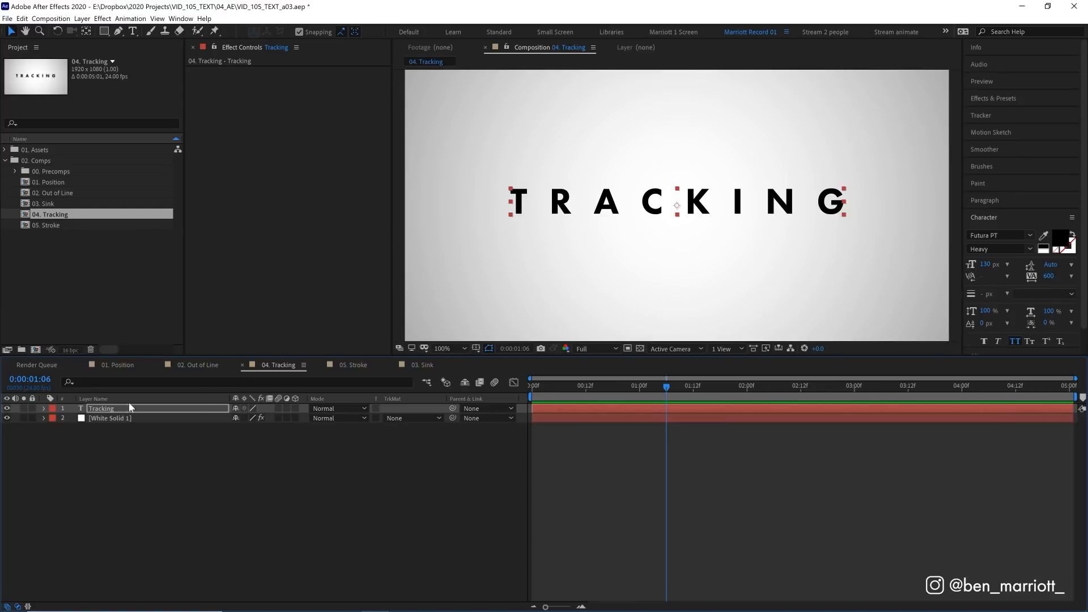
click(44, 408)
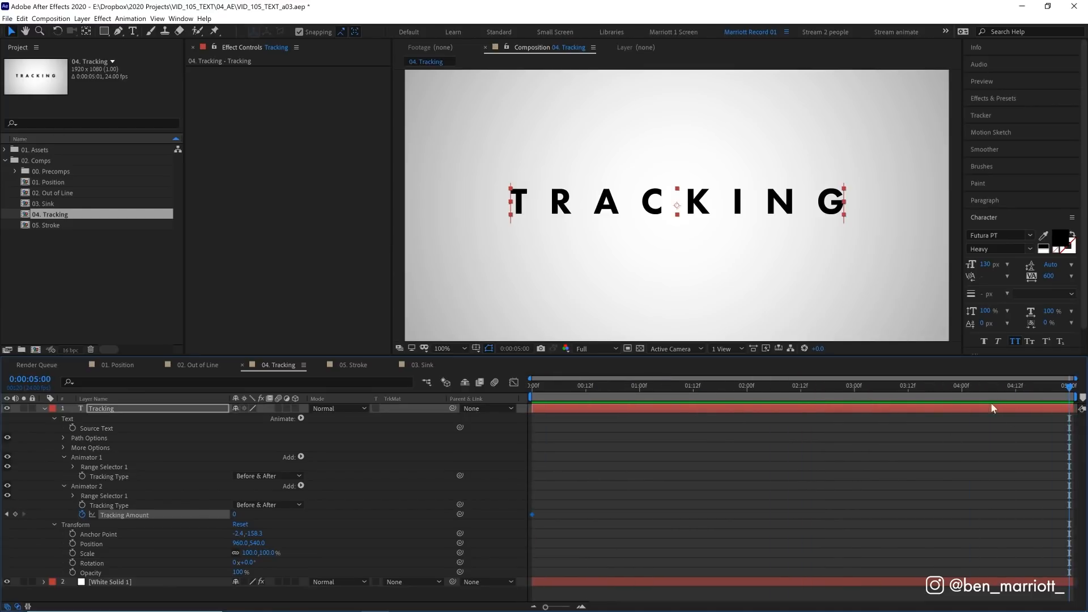
mouse_move(241, 519)
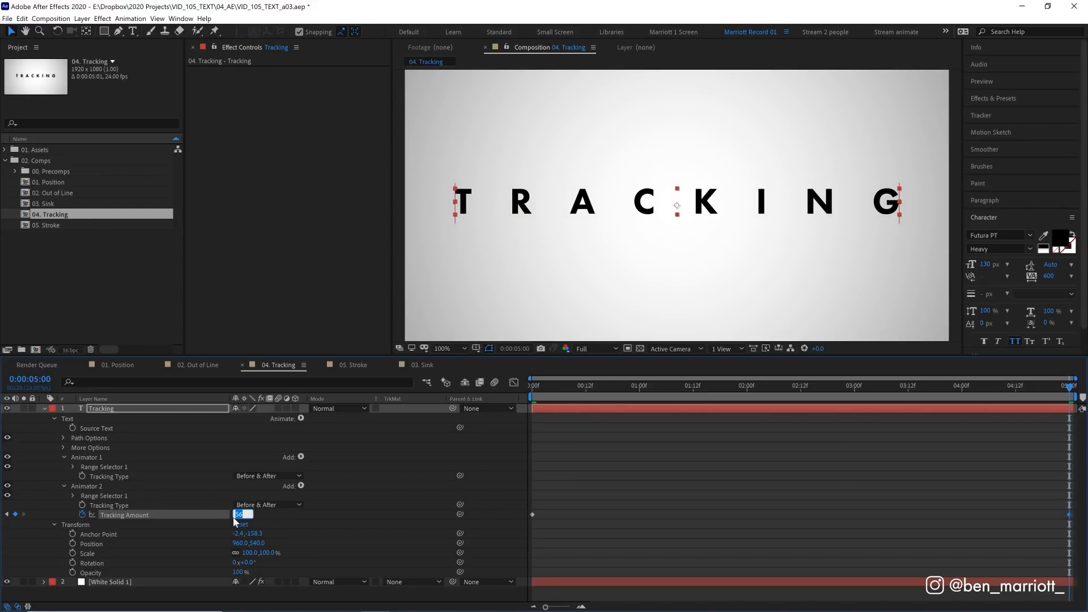
- Keyframe Tracking Amount from 0 to 30 across the comp and check the spacing
text(30)
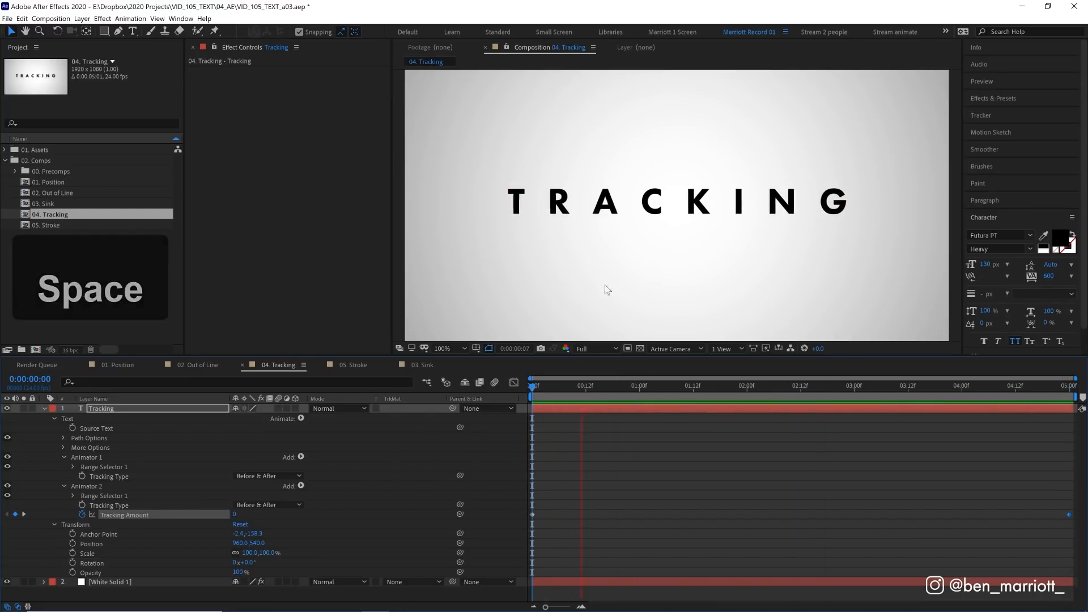
click(795, 385)
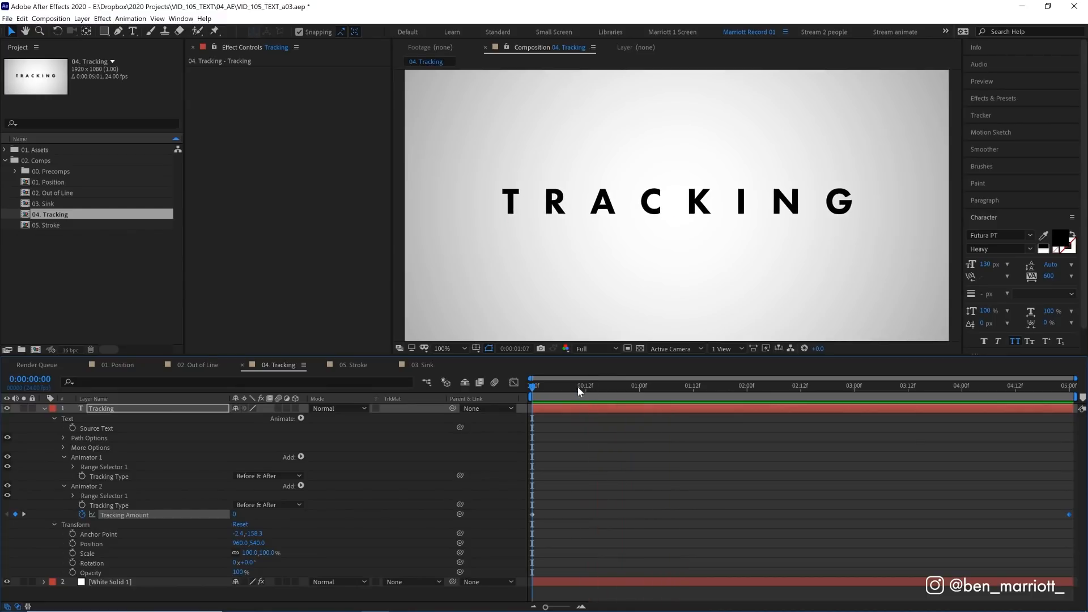
click(925, 386)
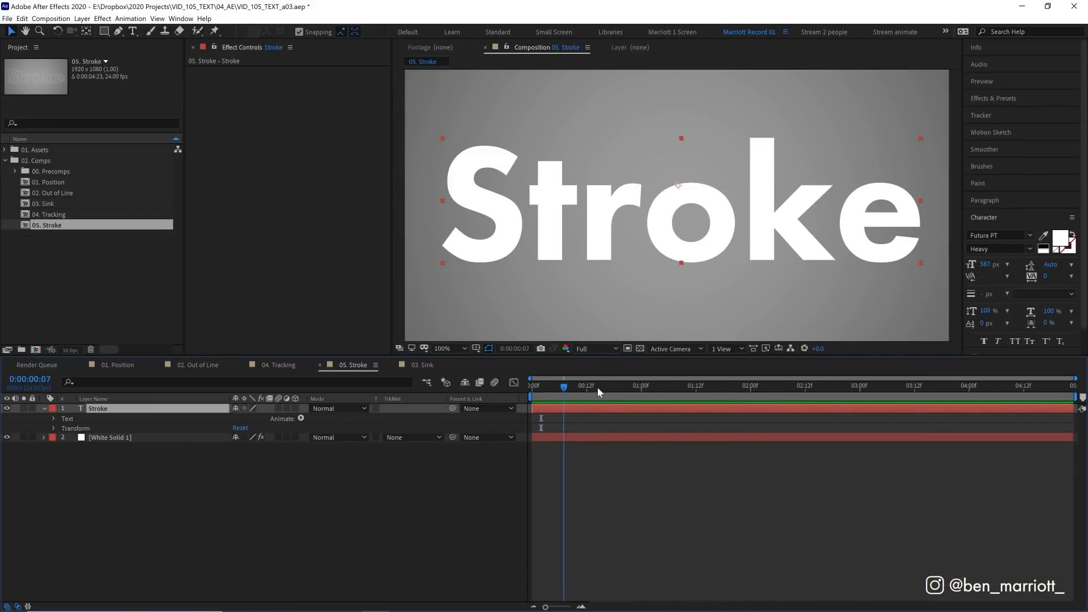
- Swap the Stroke text's fill and stroke for a white 2 px outline
click(695, 386)
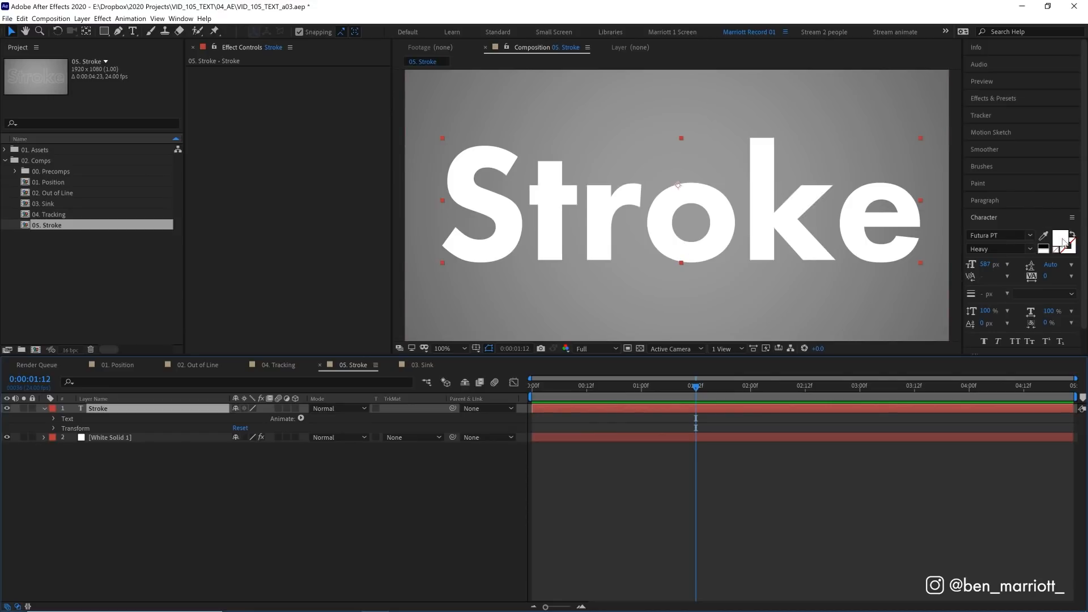
mouse_move(1064, 238)
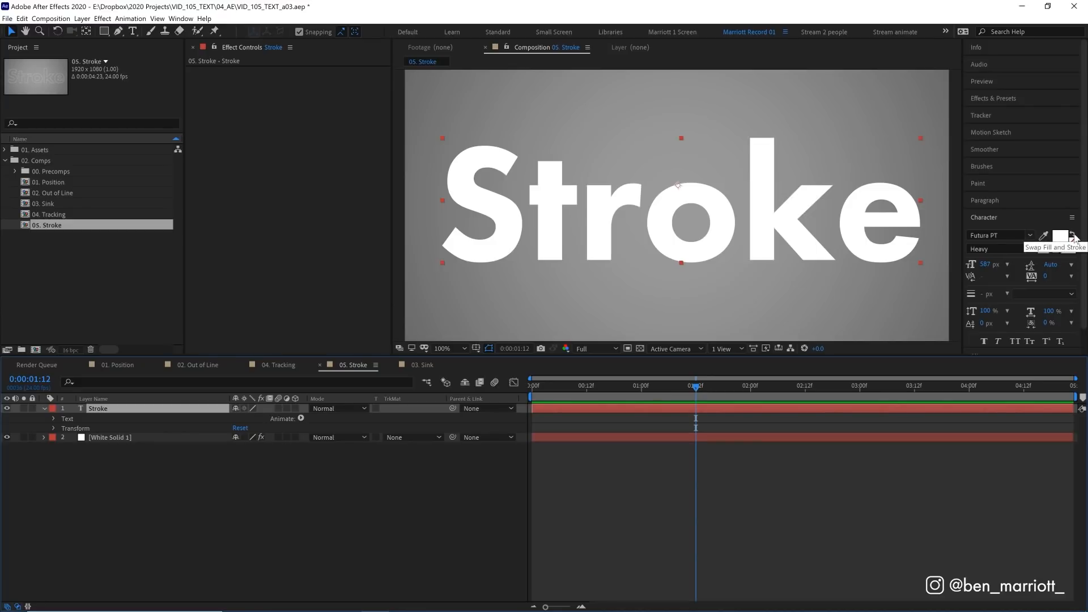
click(1073, 232)
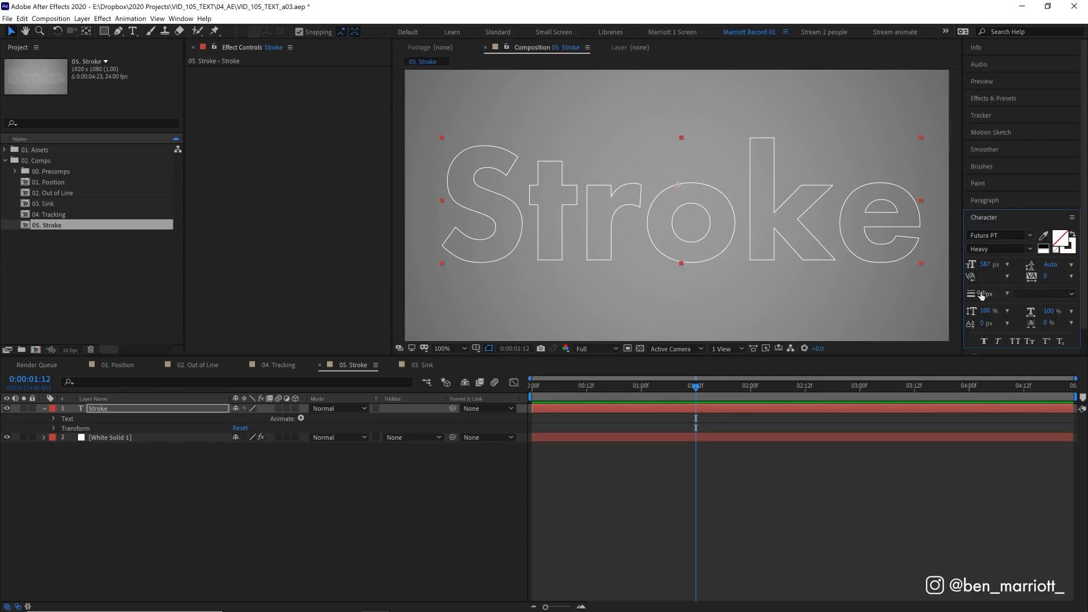
mouse_move(982, 294)
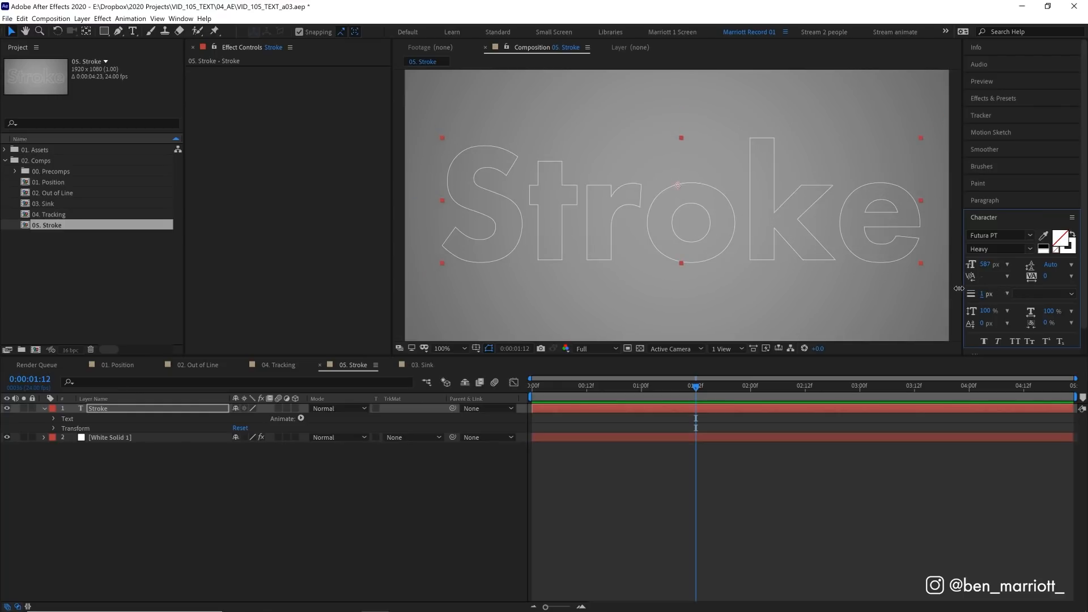
click(985, 293)
text(2)
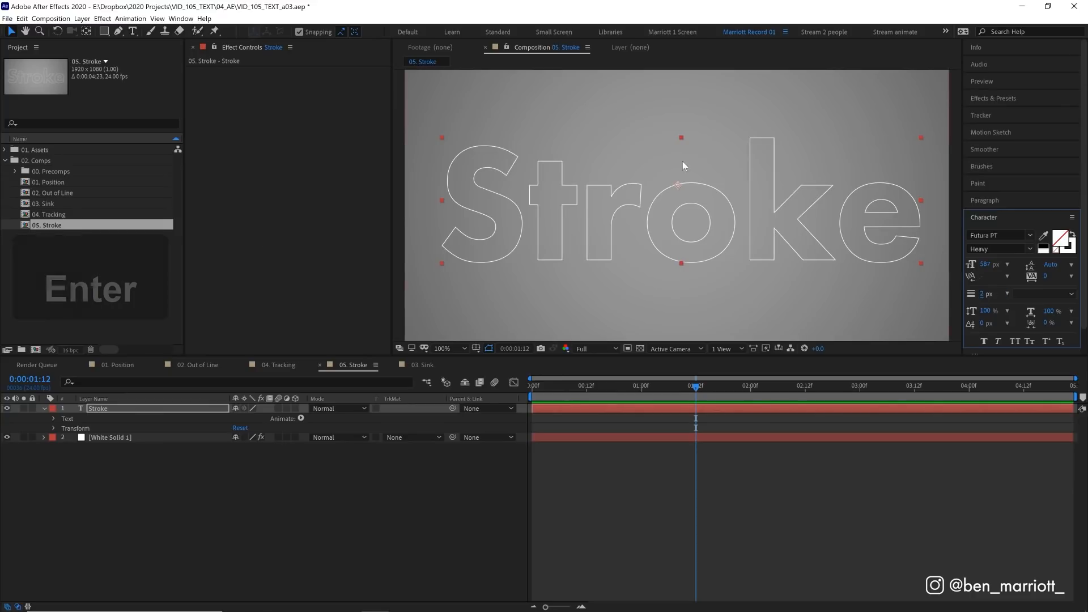
mouse_move(741, 155)
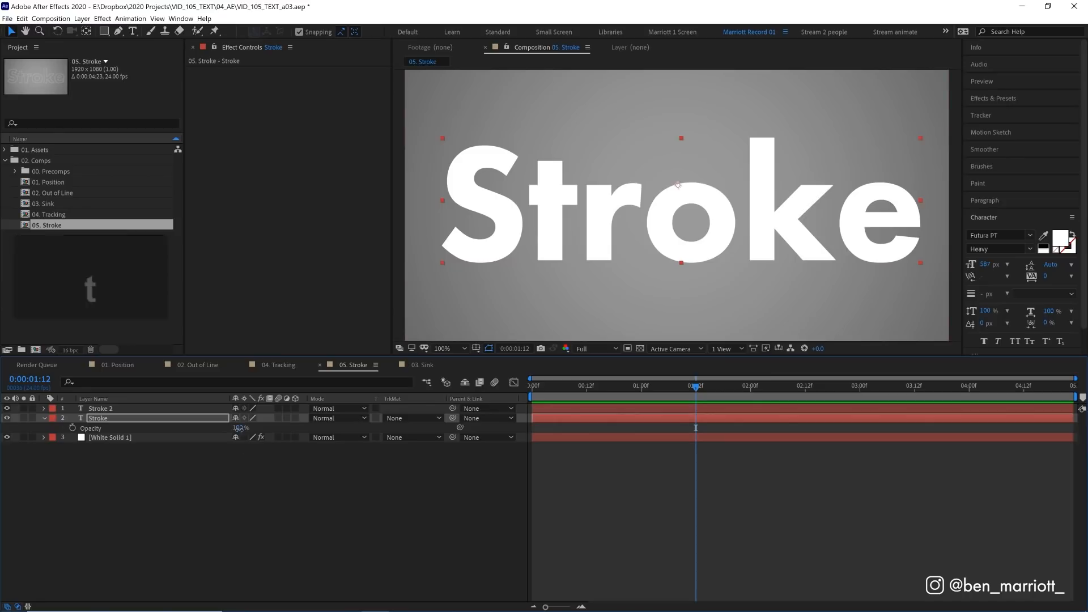
- Set the fill copy's opacity to 35% and mask its lower half
double_click(240, 427)
text(35)
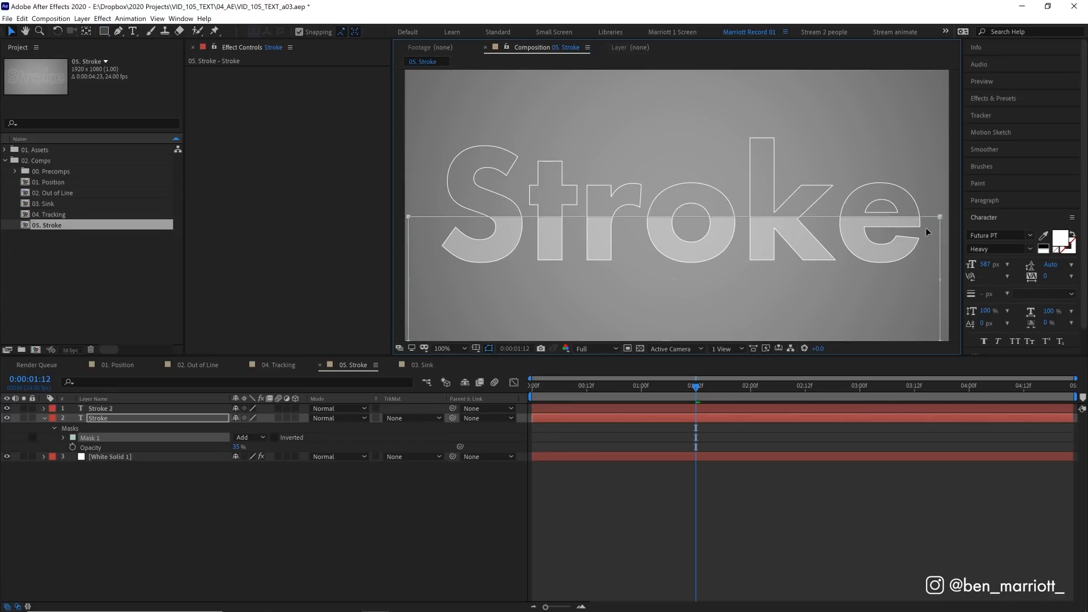
click(463, 348)
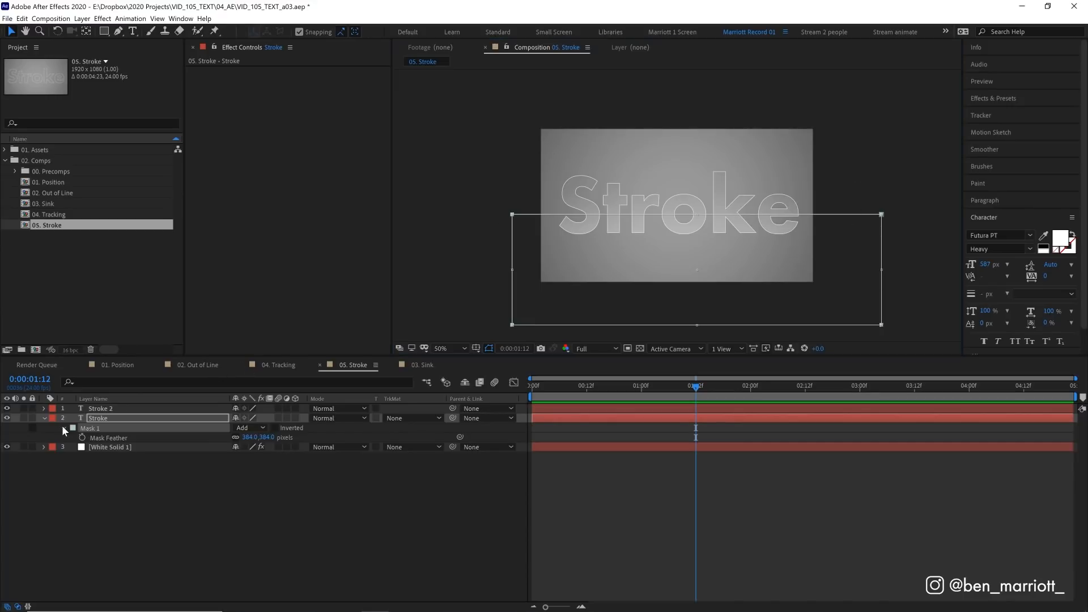
- Feather the mask 384 px and keyframe its path rising from below the text
click(63, 428)
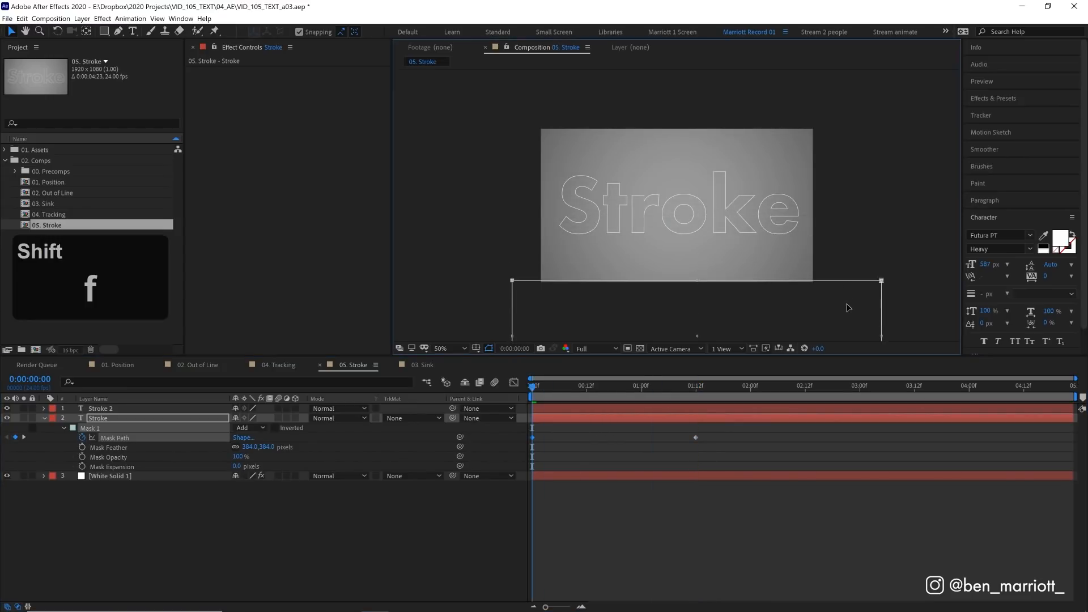
key(space)
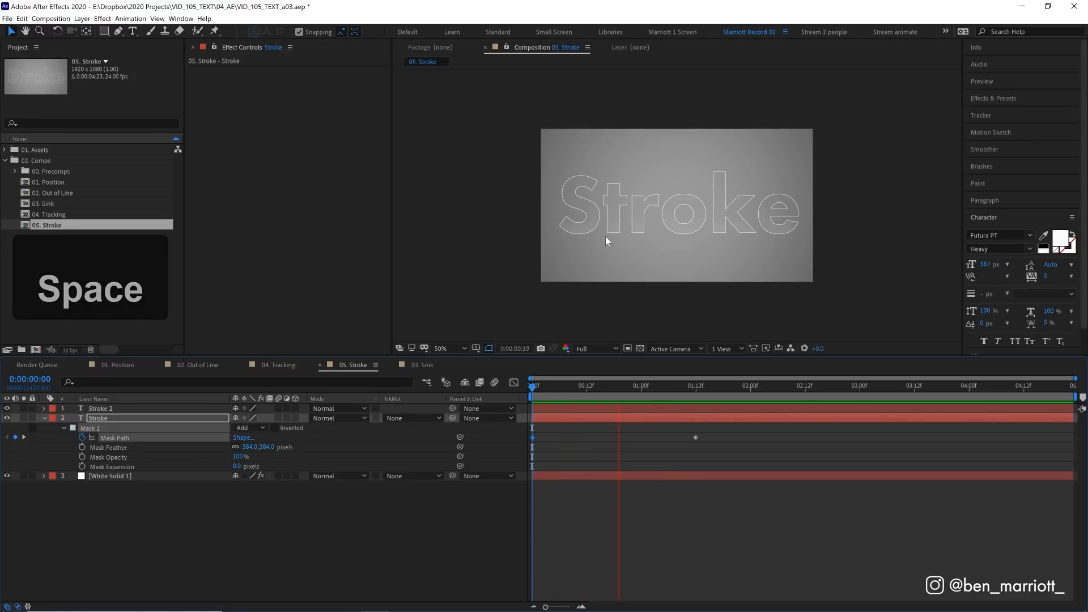
click(593, 394)
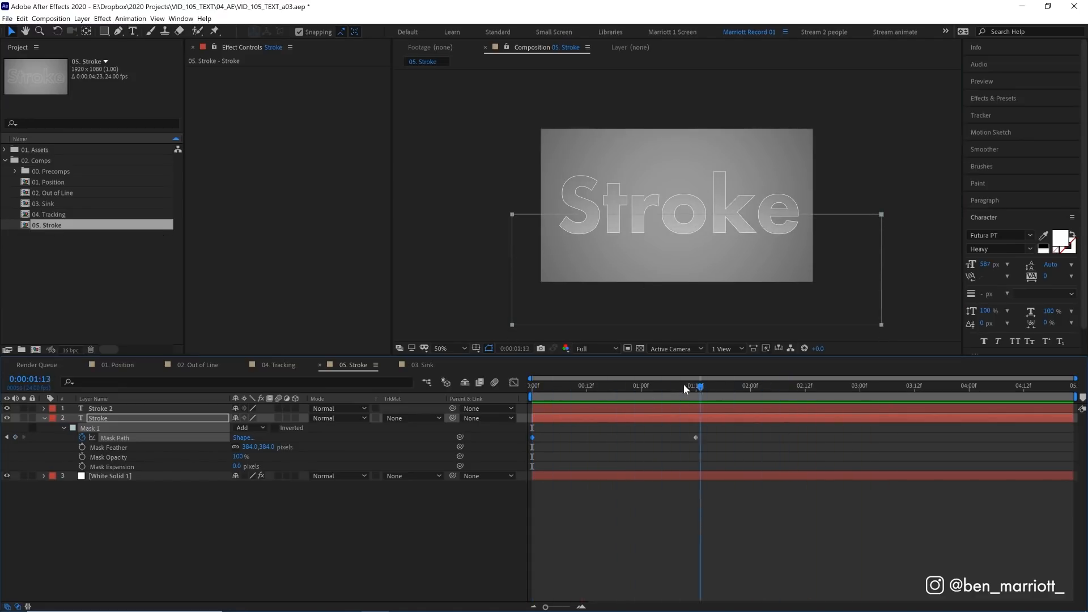
click(591, 385)
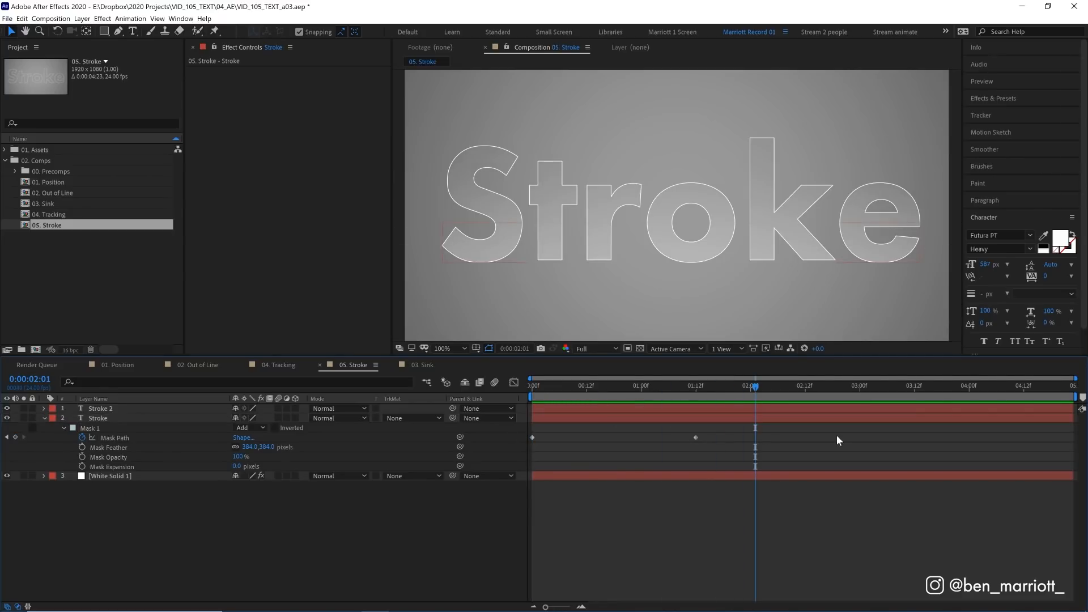
mouse_move(773, 420)
text(new)
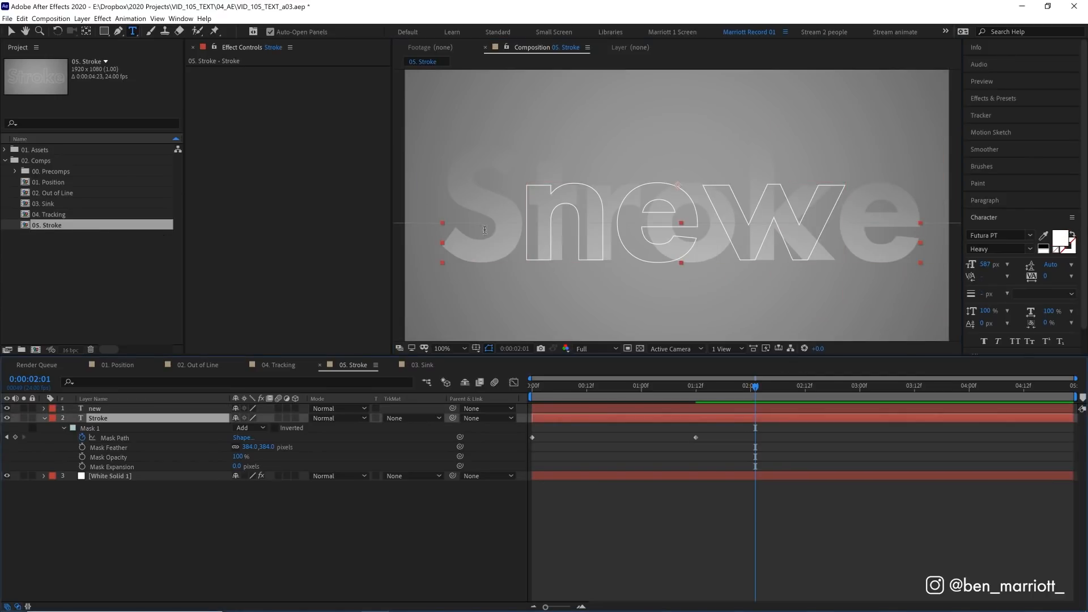
mouse_move(448, 213)
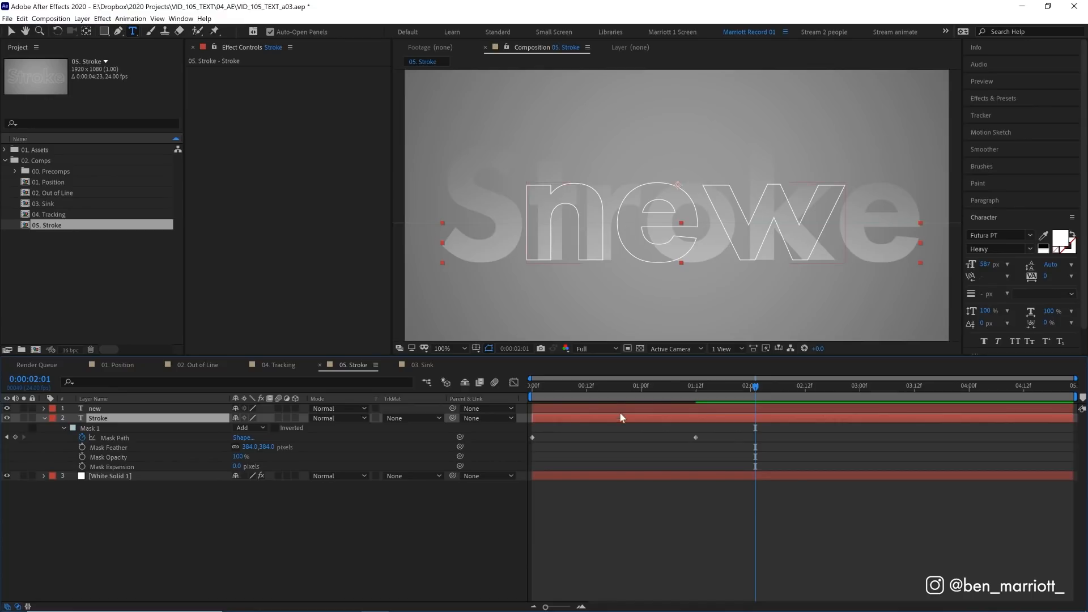
mouse_move(643, 425)
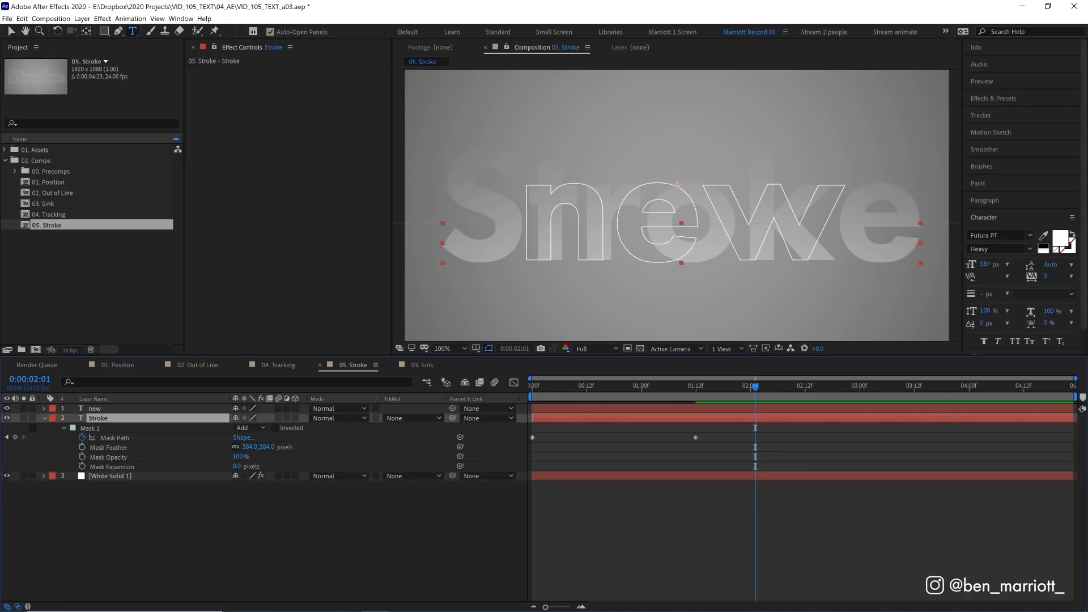
mouse_move(191, 431)
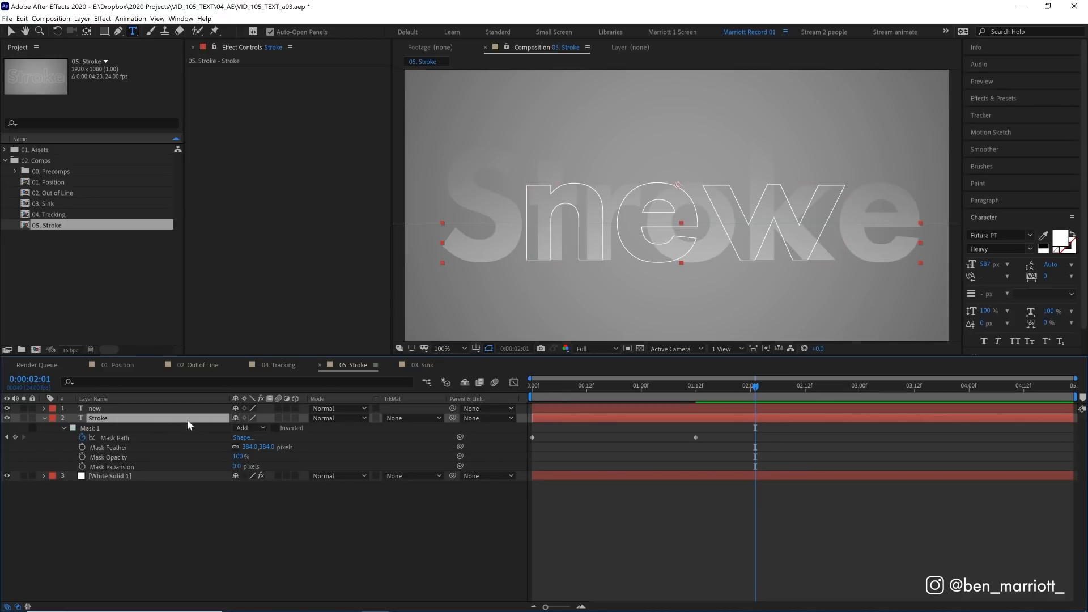
- Select the Stroke text layer beneath the new 'new' text layer
click(43, 418)
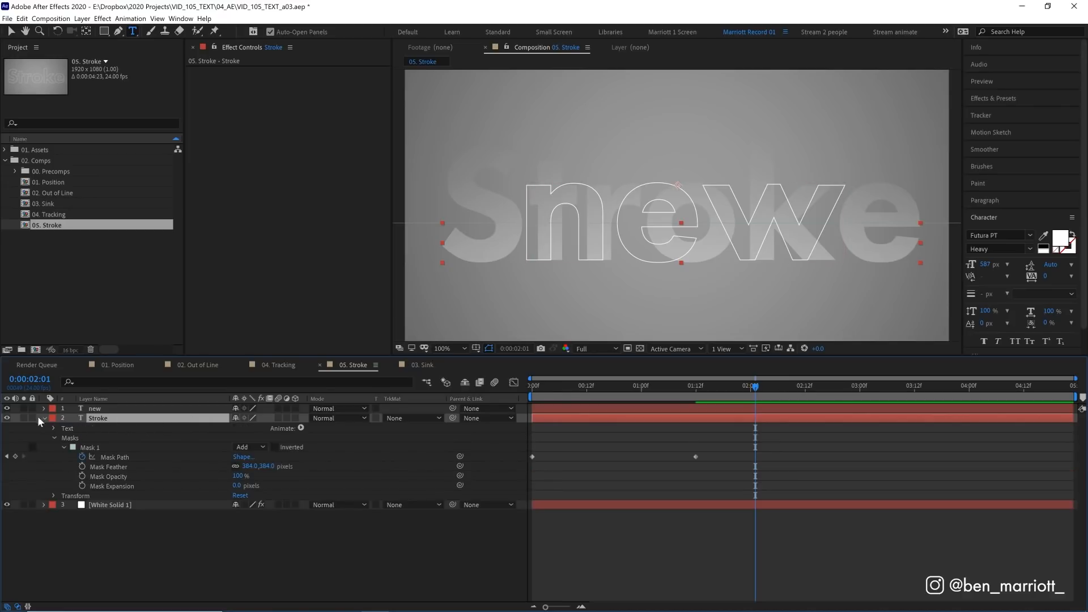
- Pick-whip Stroke's Source Text expression to the 'new' layer's Source Text
click(54, 428)
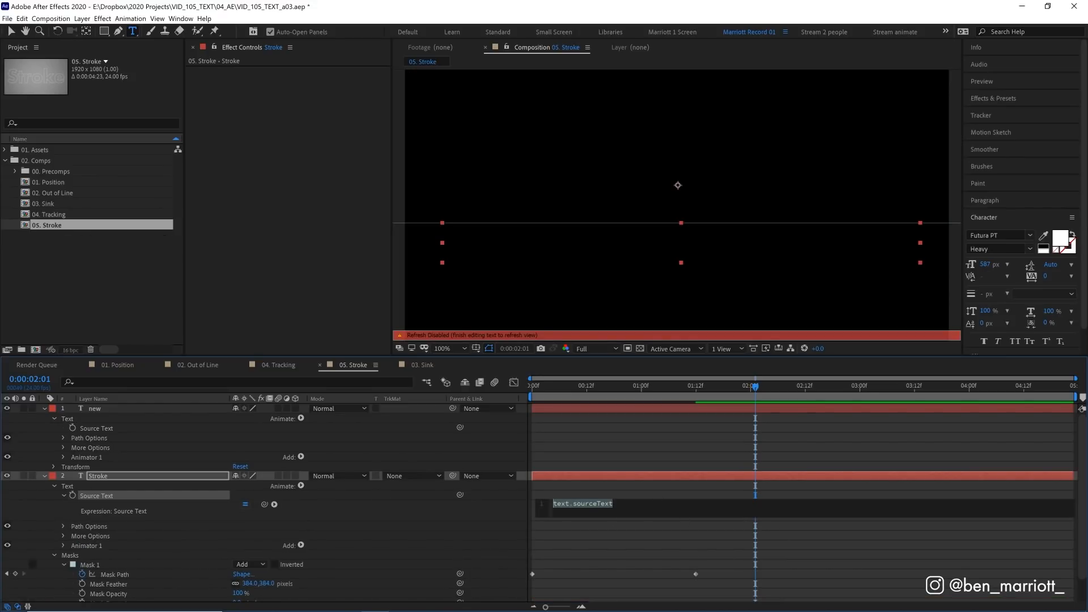
mouse_move(449, 485)
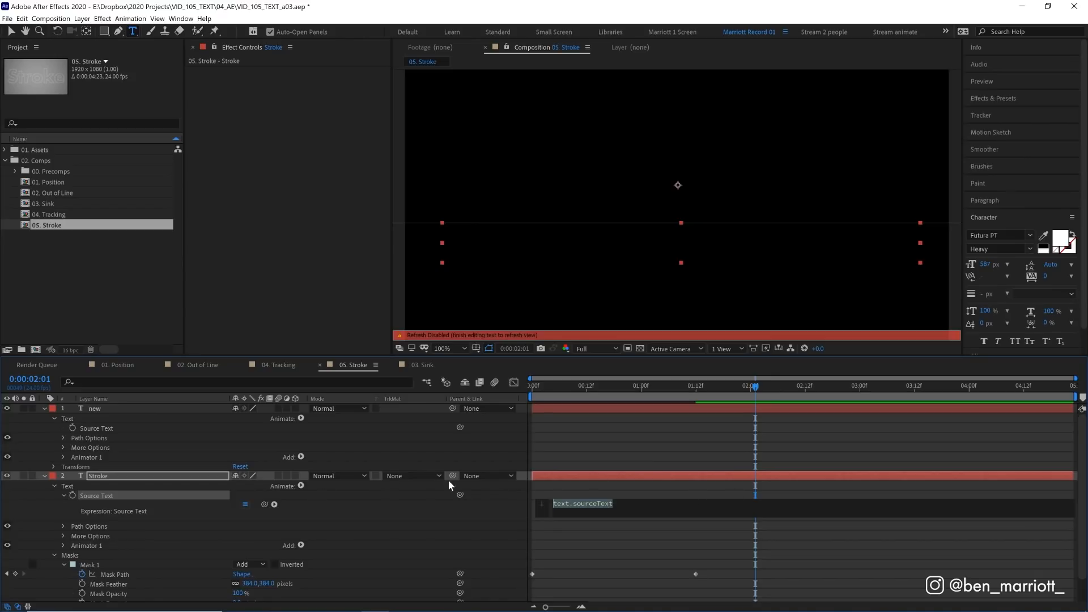
mouse_move(465, 506)
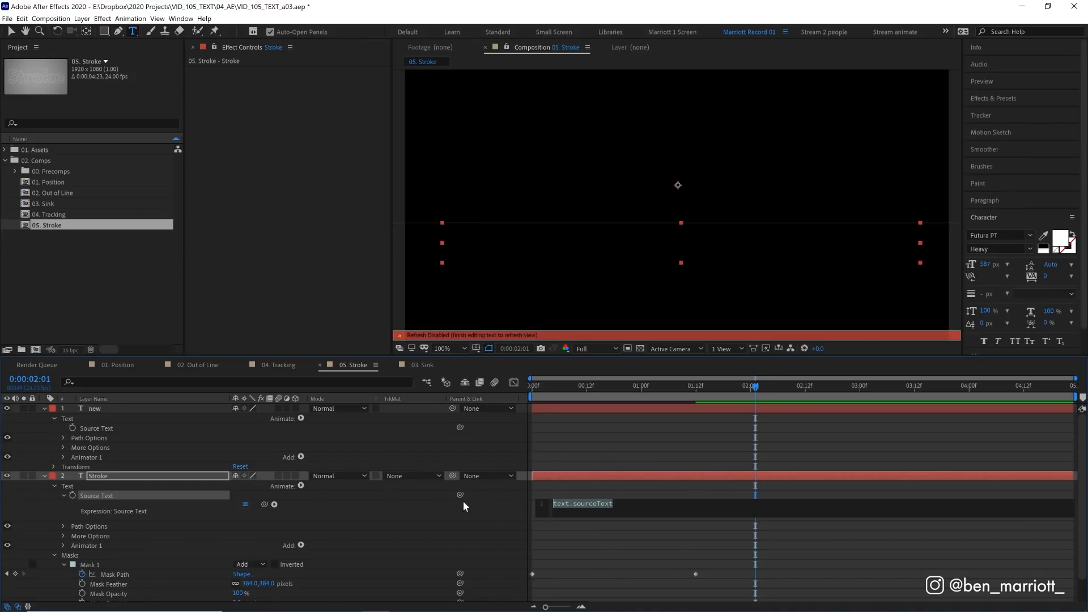
mouse_move(217, 495)
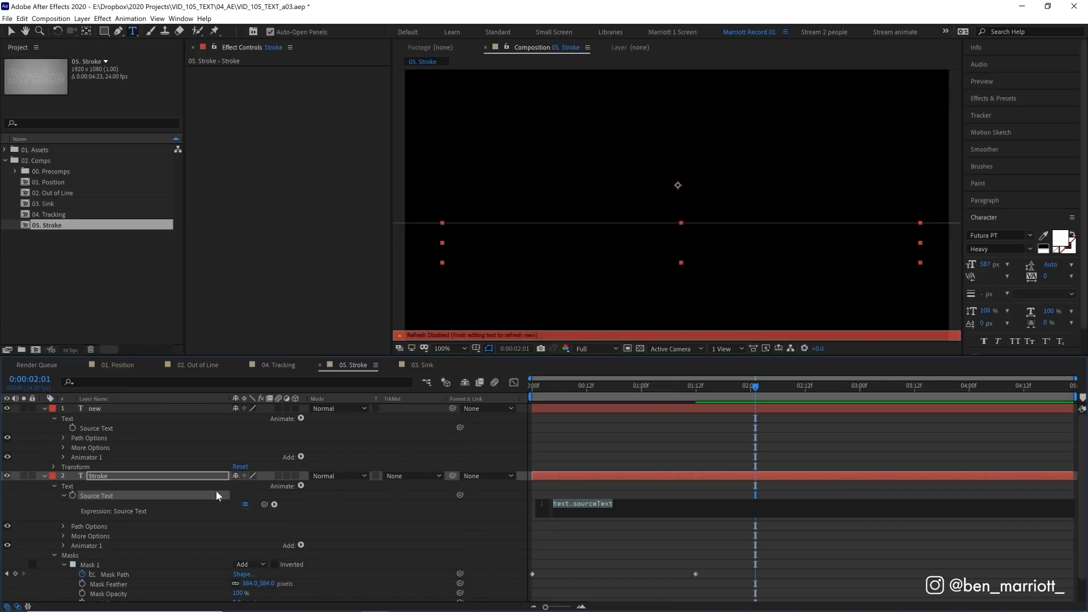
mouse_move(265, 504)
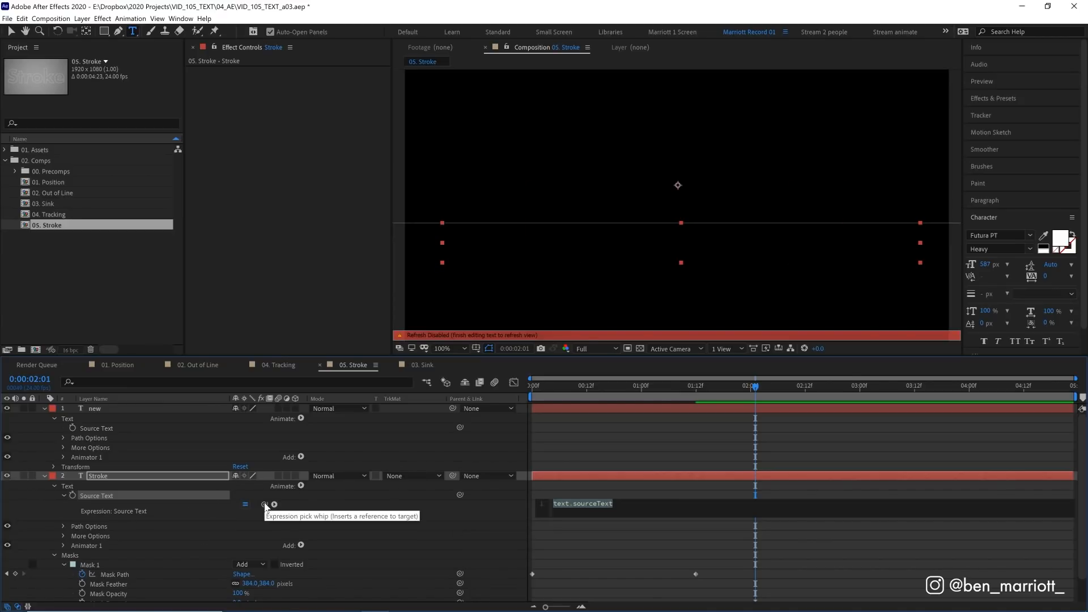
drag(264, 504, 93, 428)
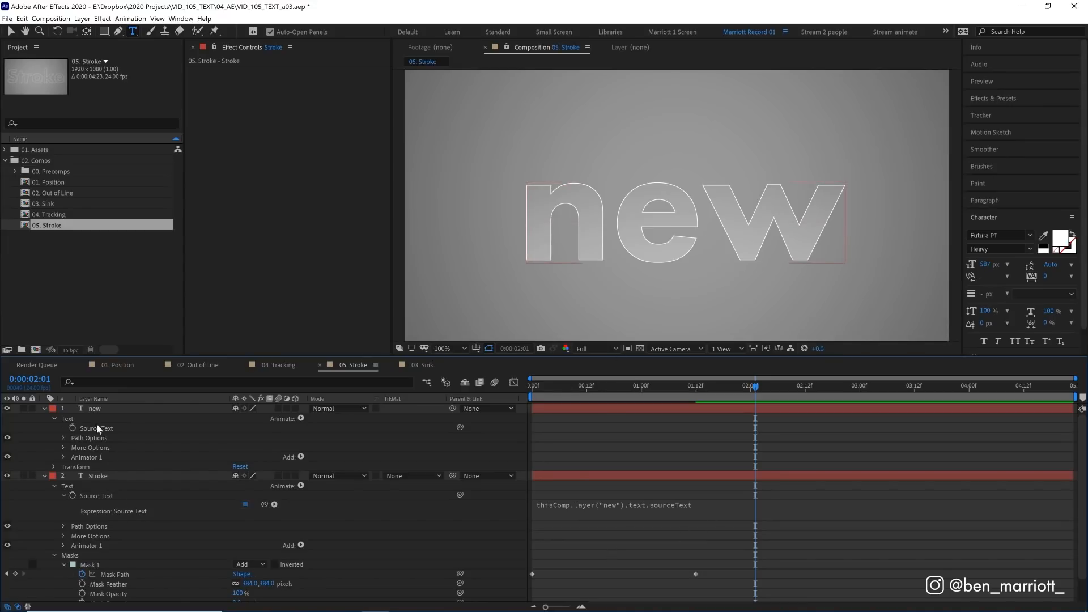
click(95, 408)
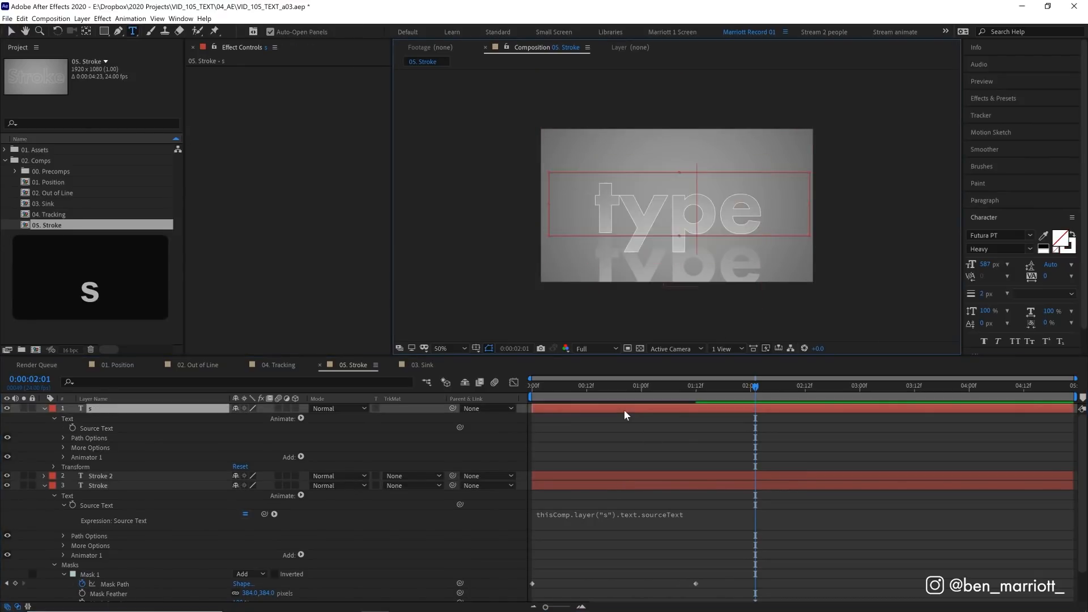
- Retype the top text layer as 'sdffff' so the linked Stroke layers match
text(sdffff)
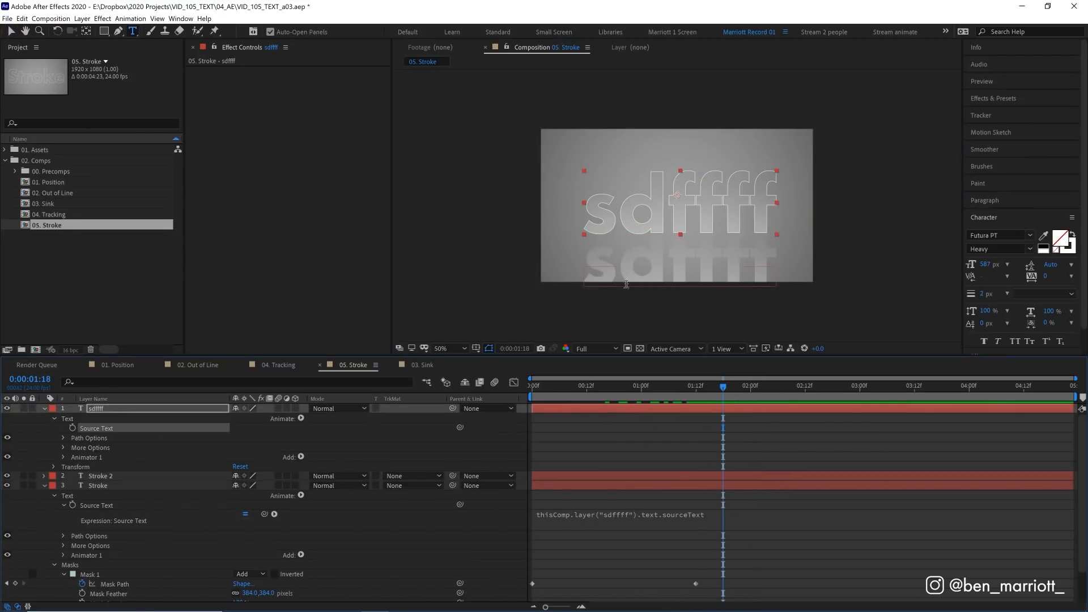